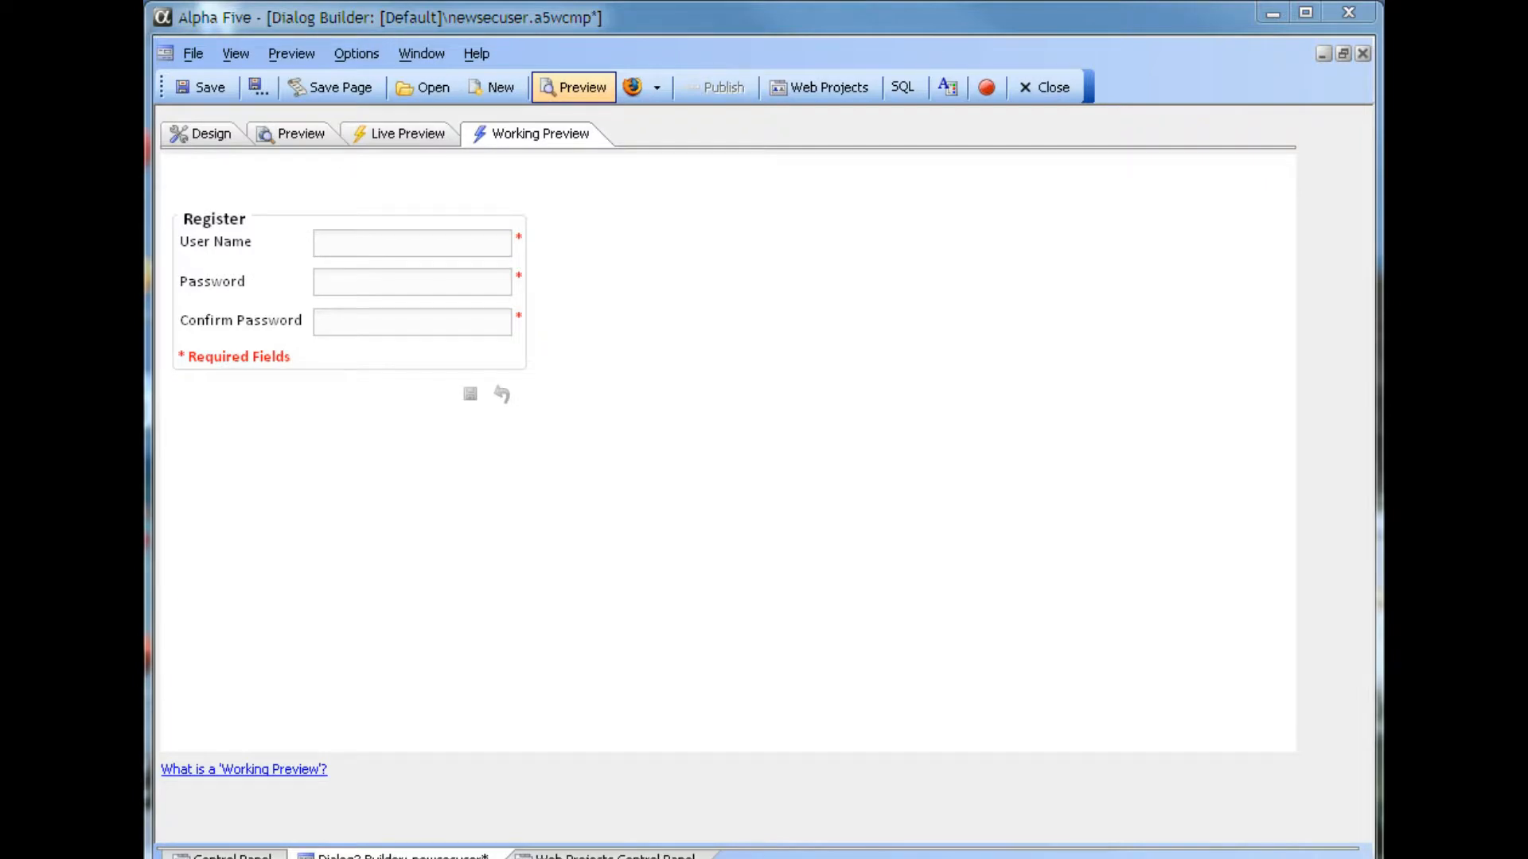
mouse_move(355, 352)
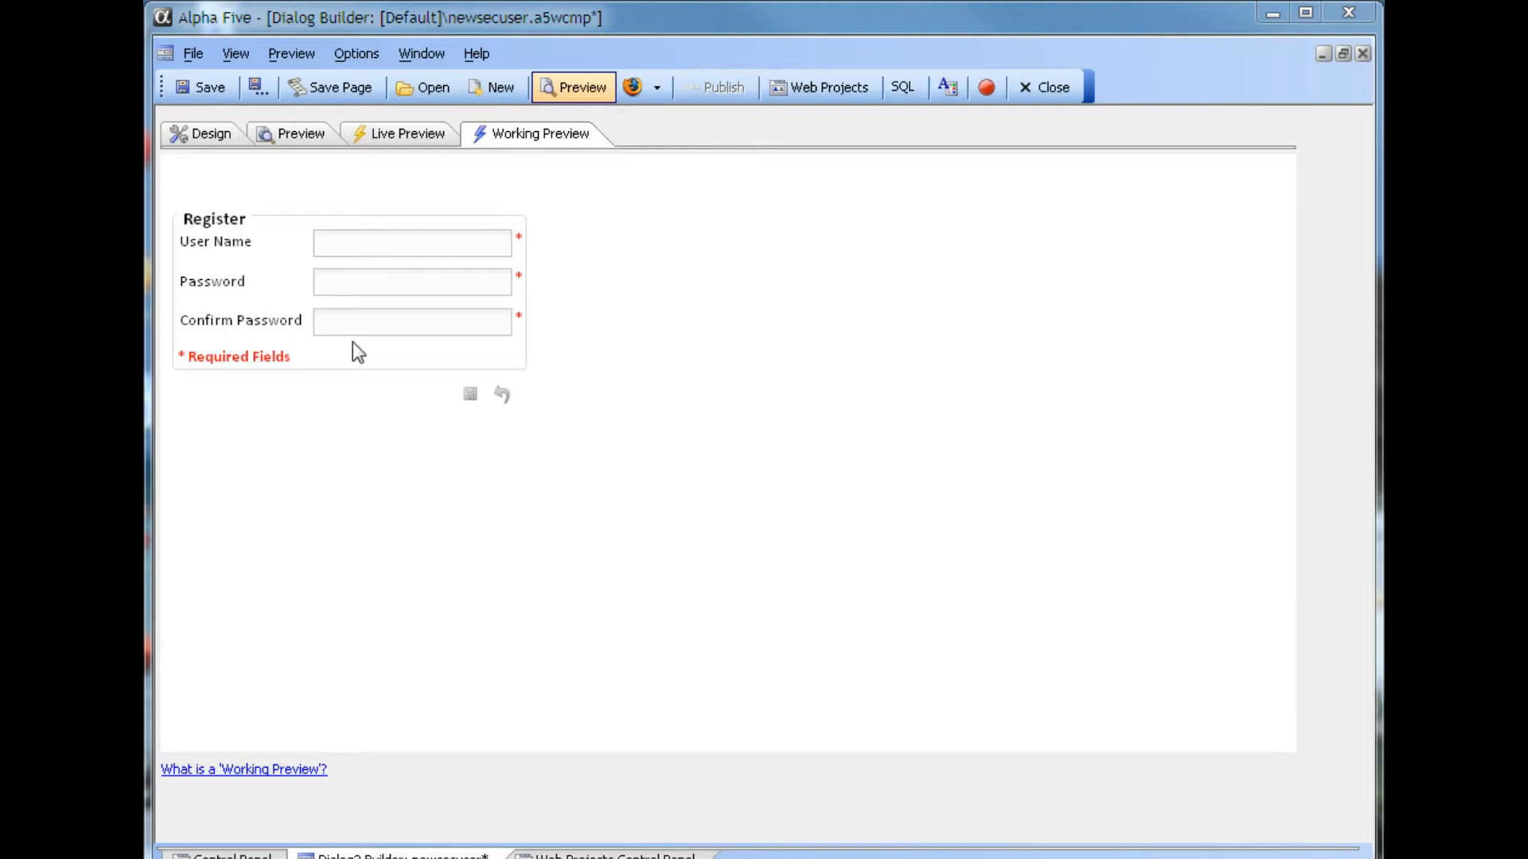
Step: Return to the Design view of the newsecuser registration dialog
click(210, 134)
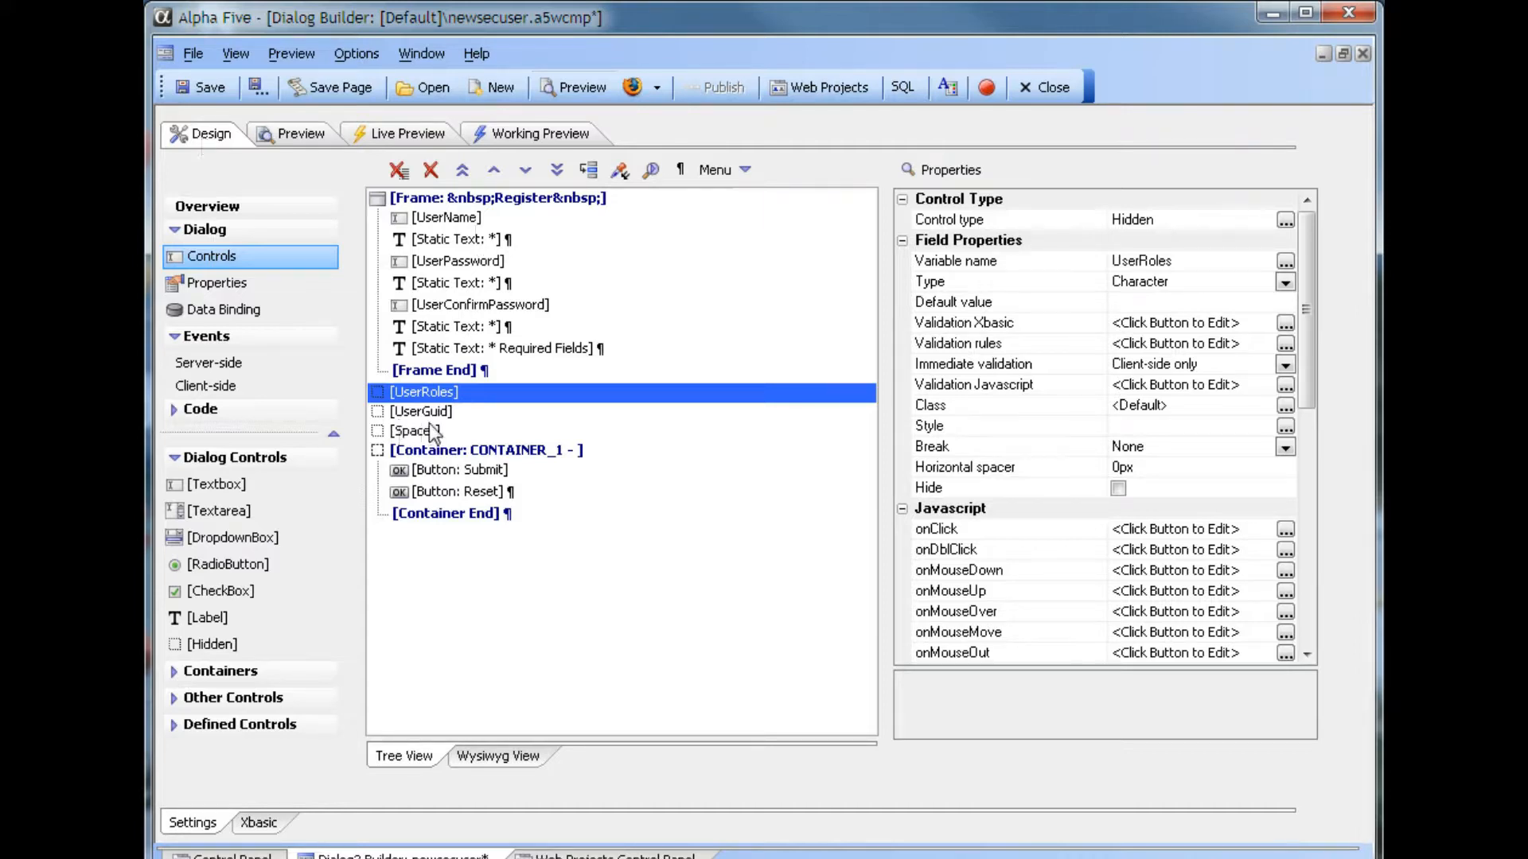
Step: Inspect the hidden UserGuid control, then view the onDialogInitialize server-side event code
click(420, 410)
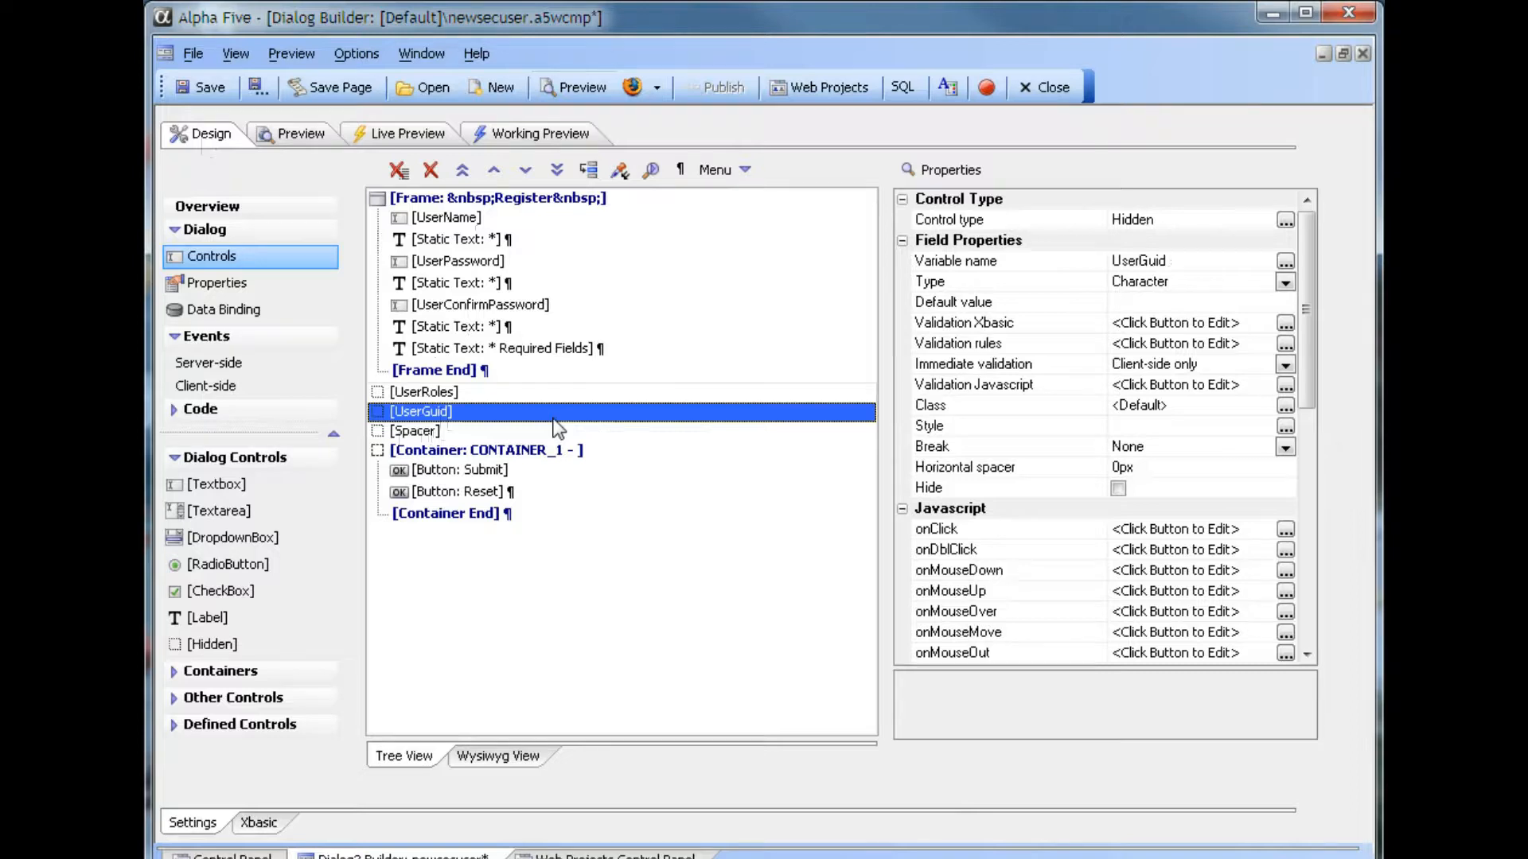
click(206, 363)
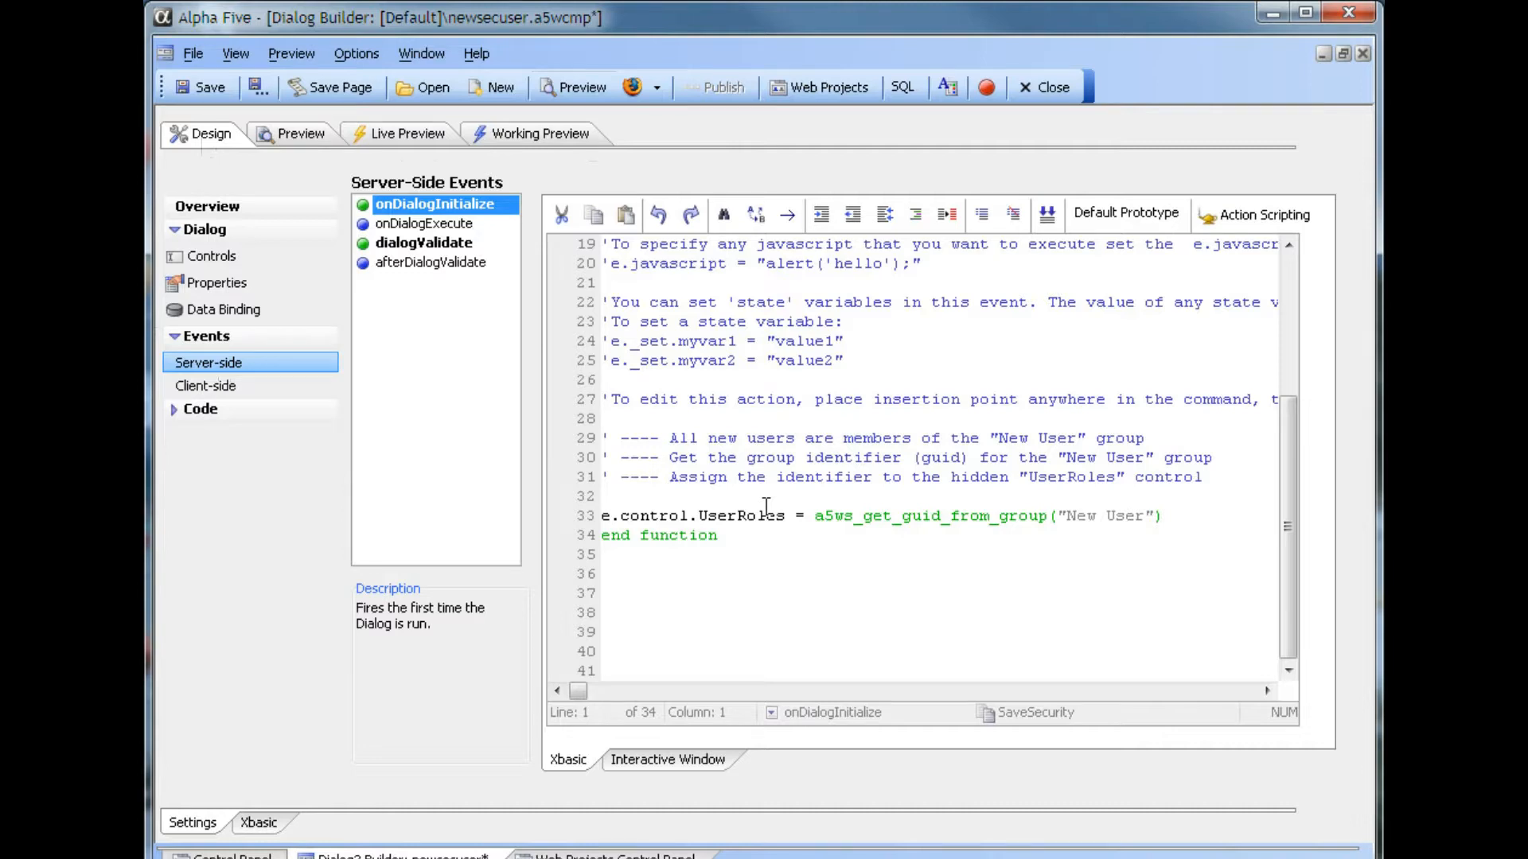
Step: View the dialogValidate event code and its Validate Web Security Values action
click(423, 242)
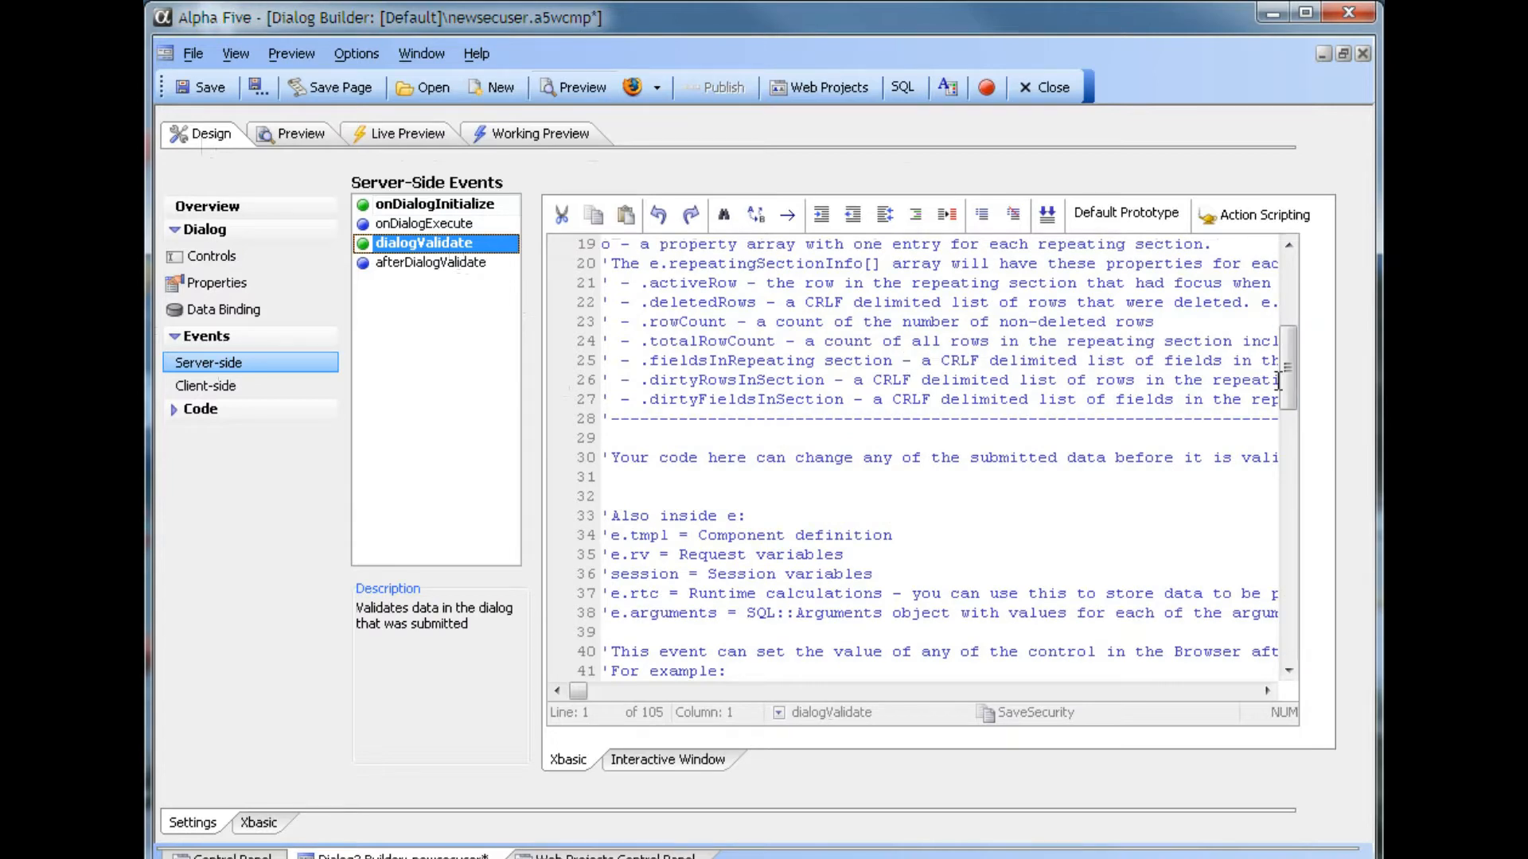
scroll(down, 3)
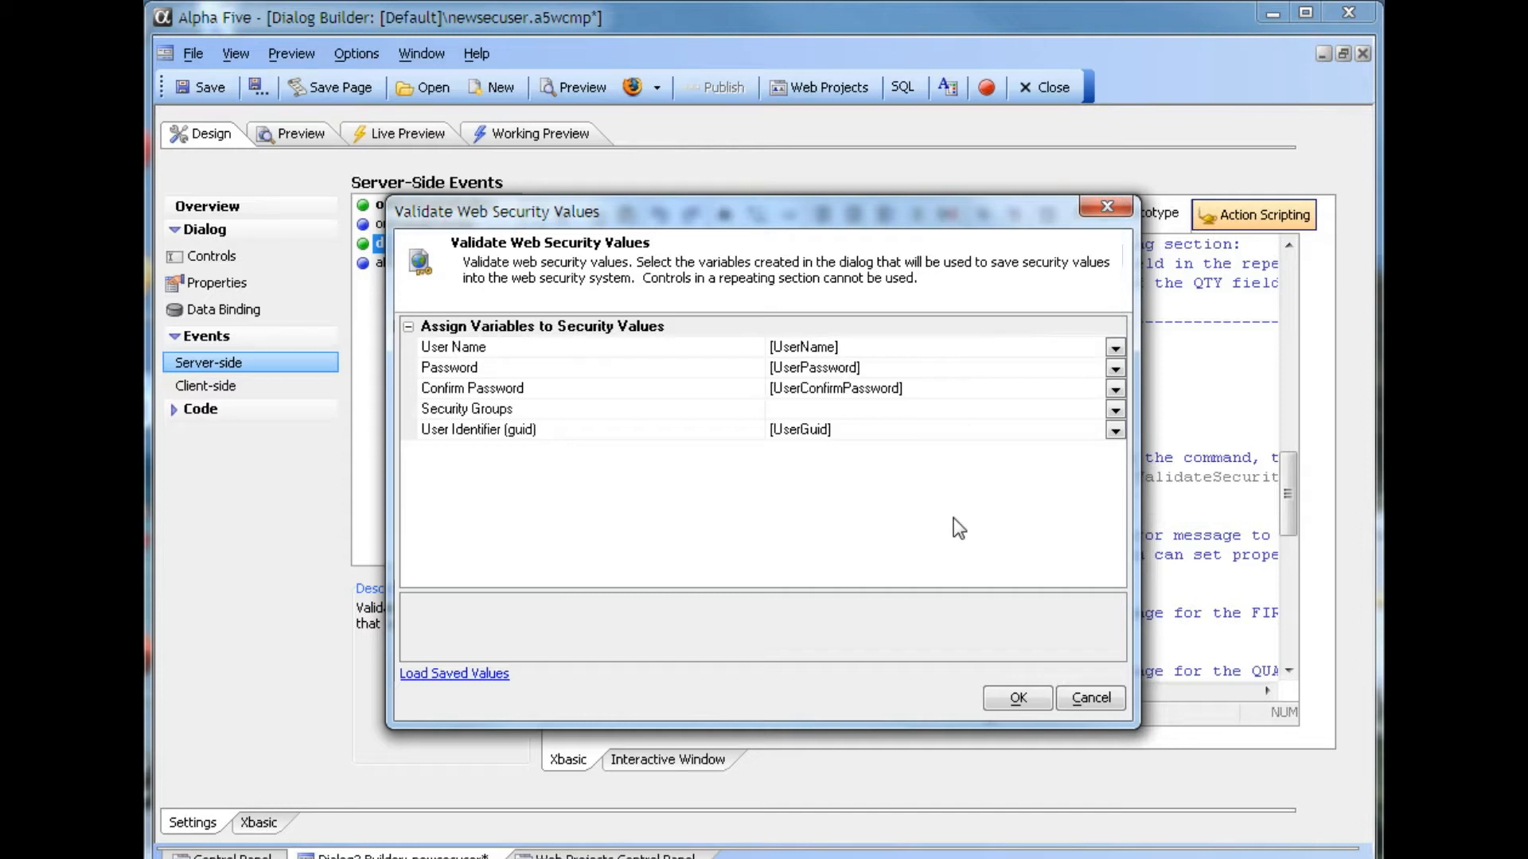
Step: Map Security Groups to [UserRoles], dismiss the missing User Id error, and save the validation settings
click(1114, 409)
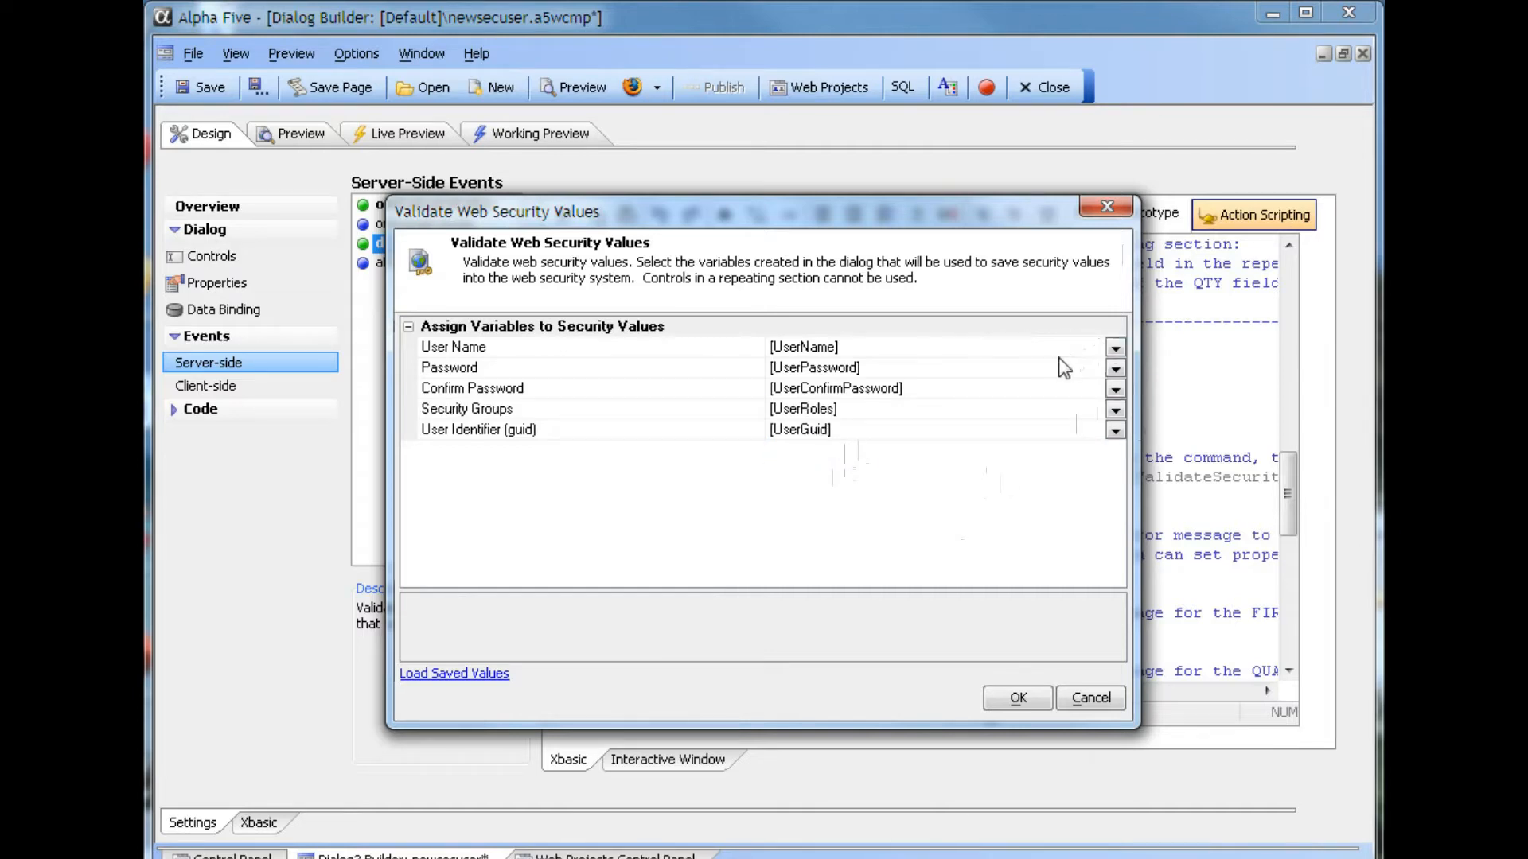
click(1114, 347)
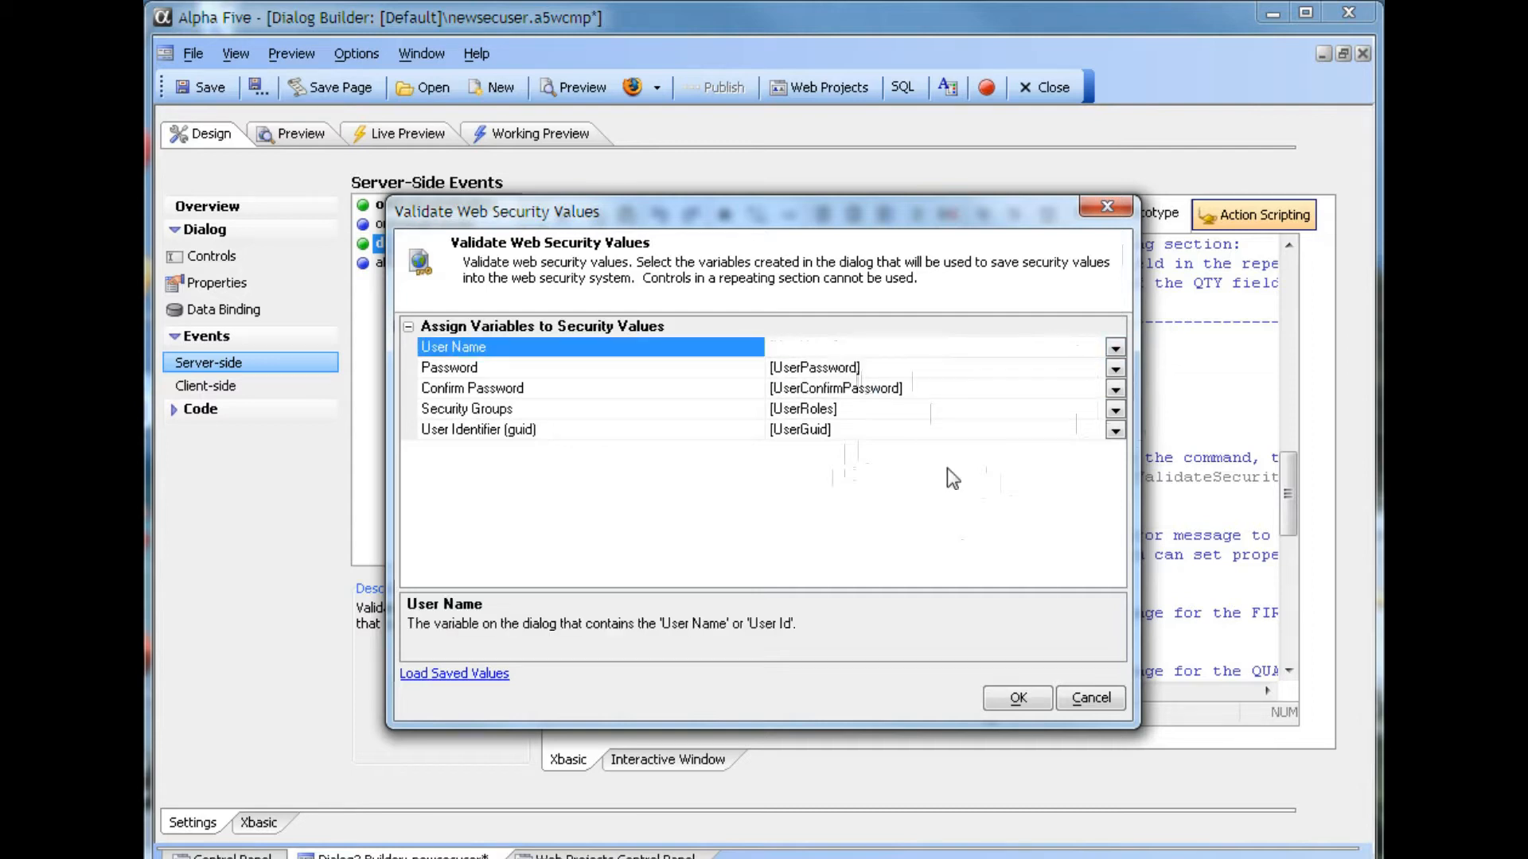
mouse_move(1017, 697)
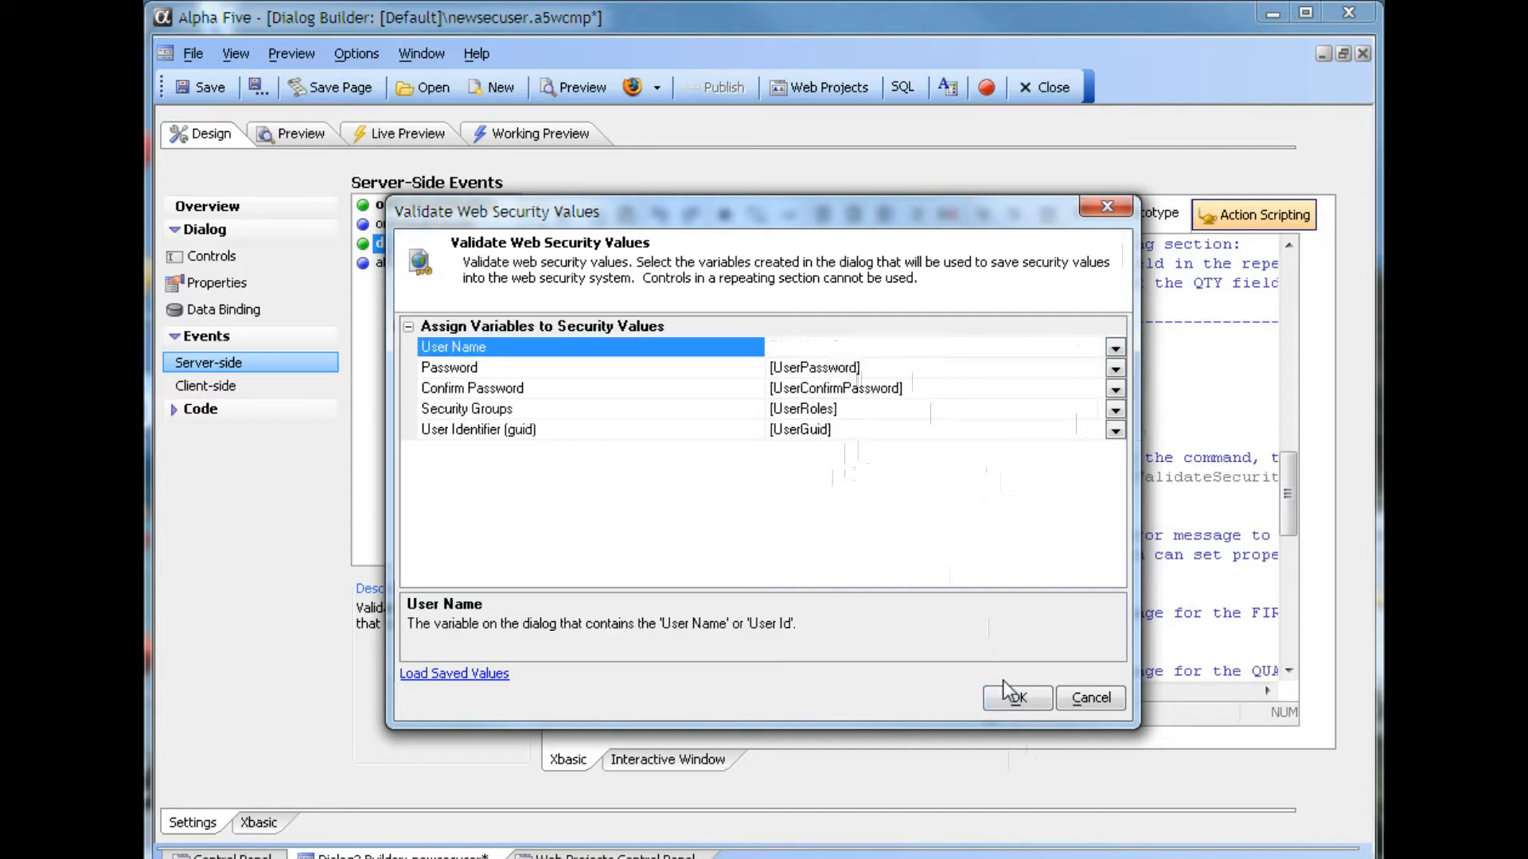
click(1017, 697)
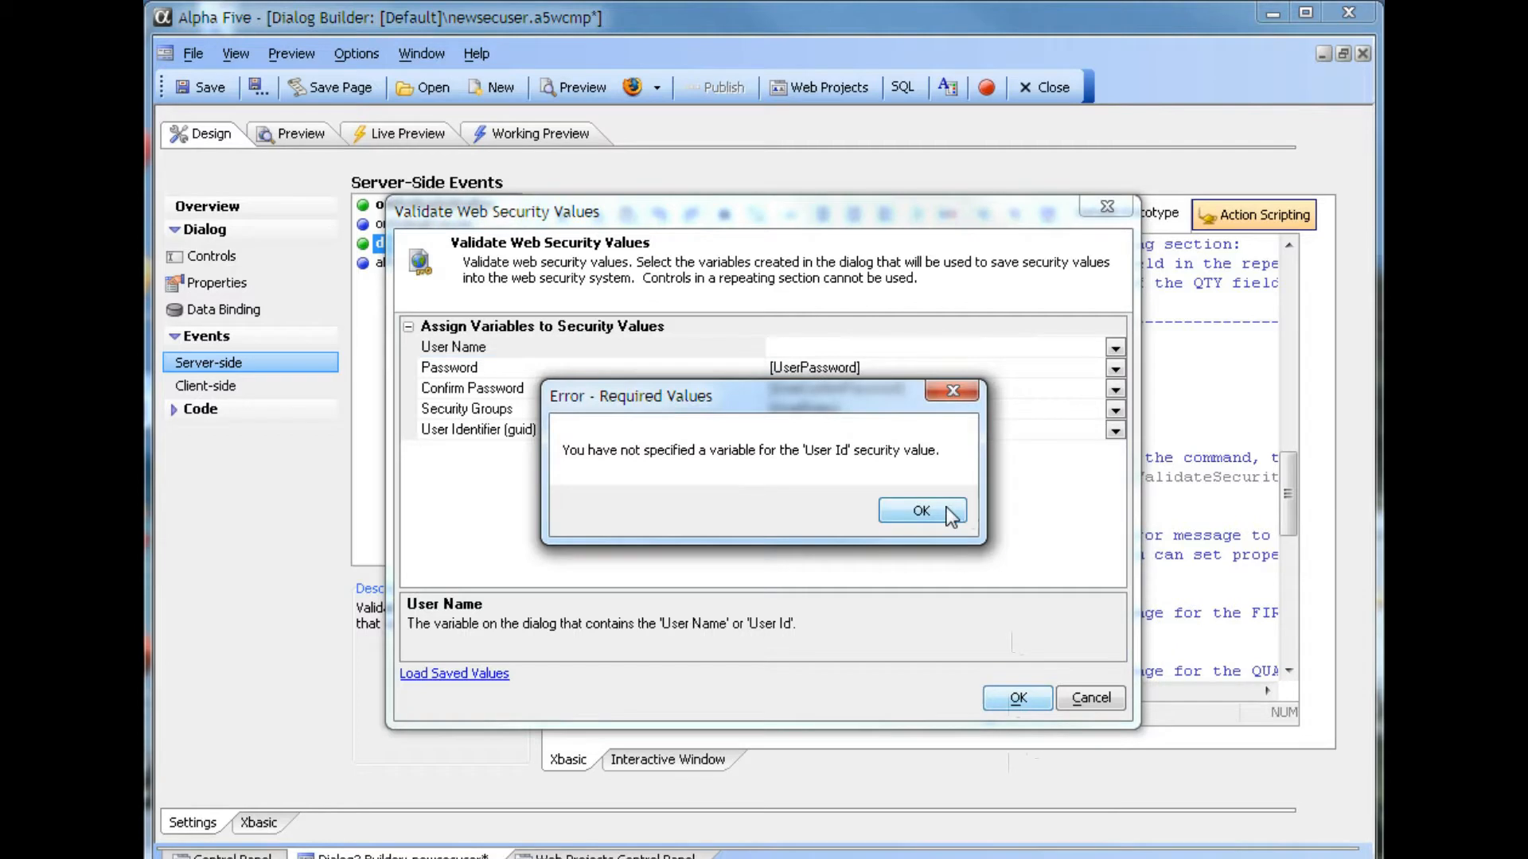
click(920, 511)
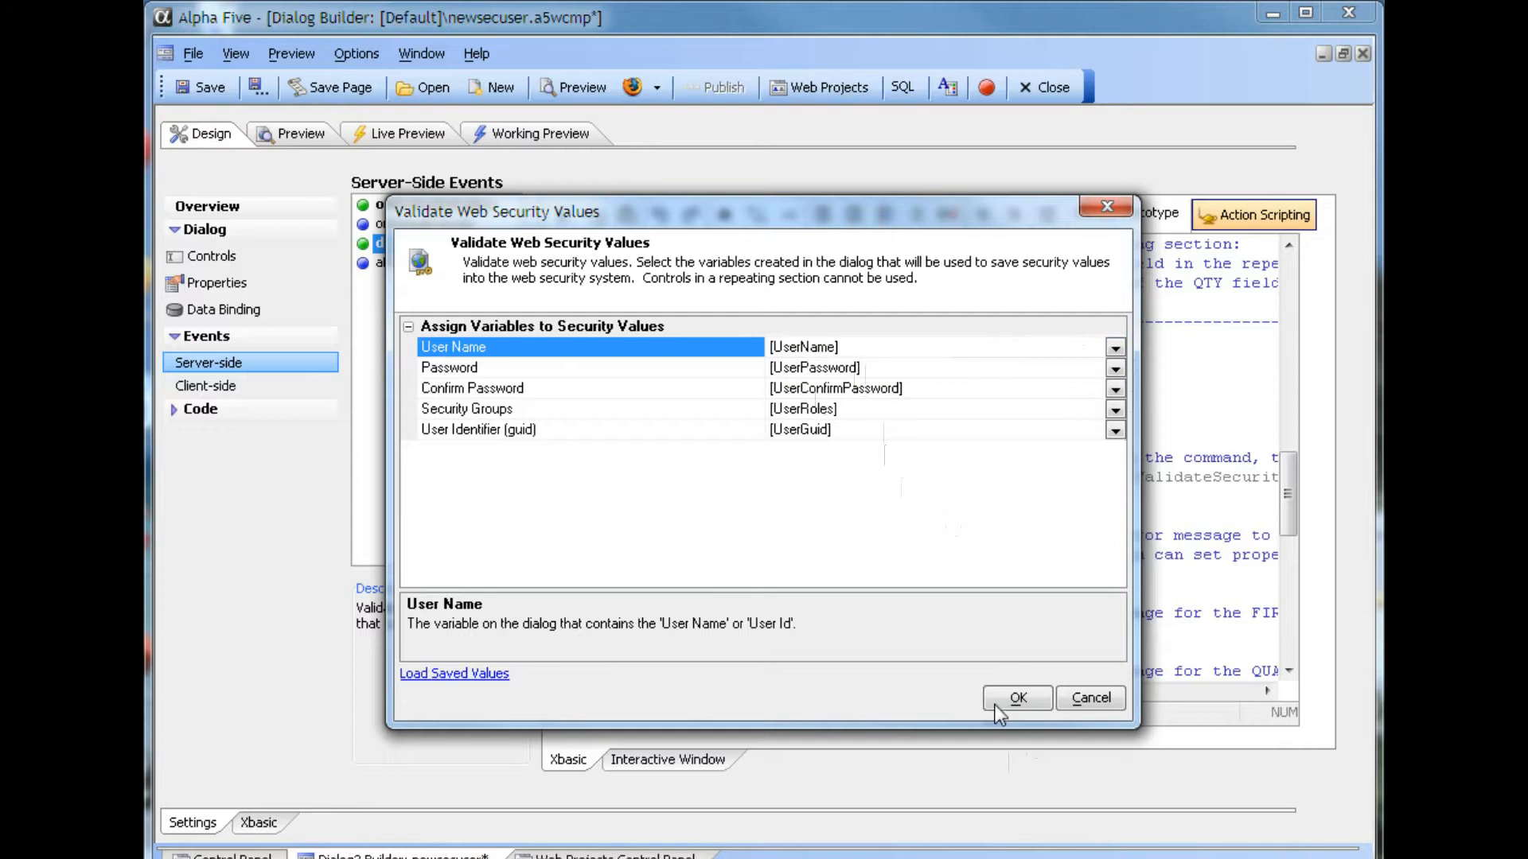
mouse_move(1017, 697)
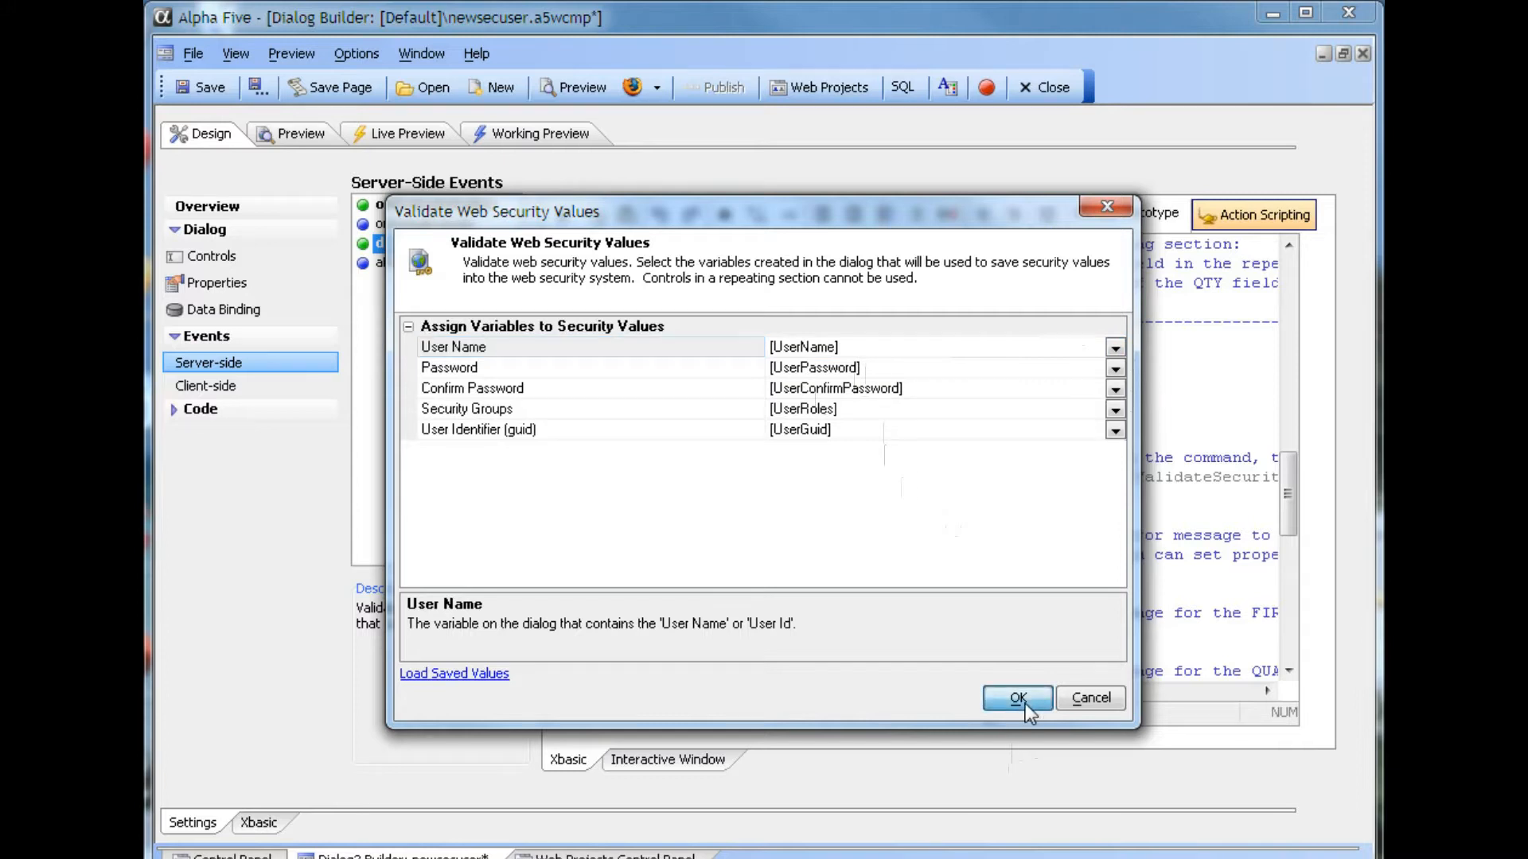
click(1017, 697)
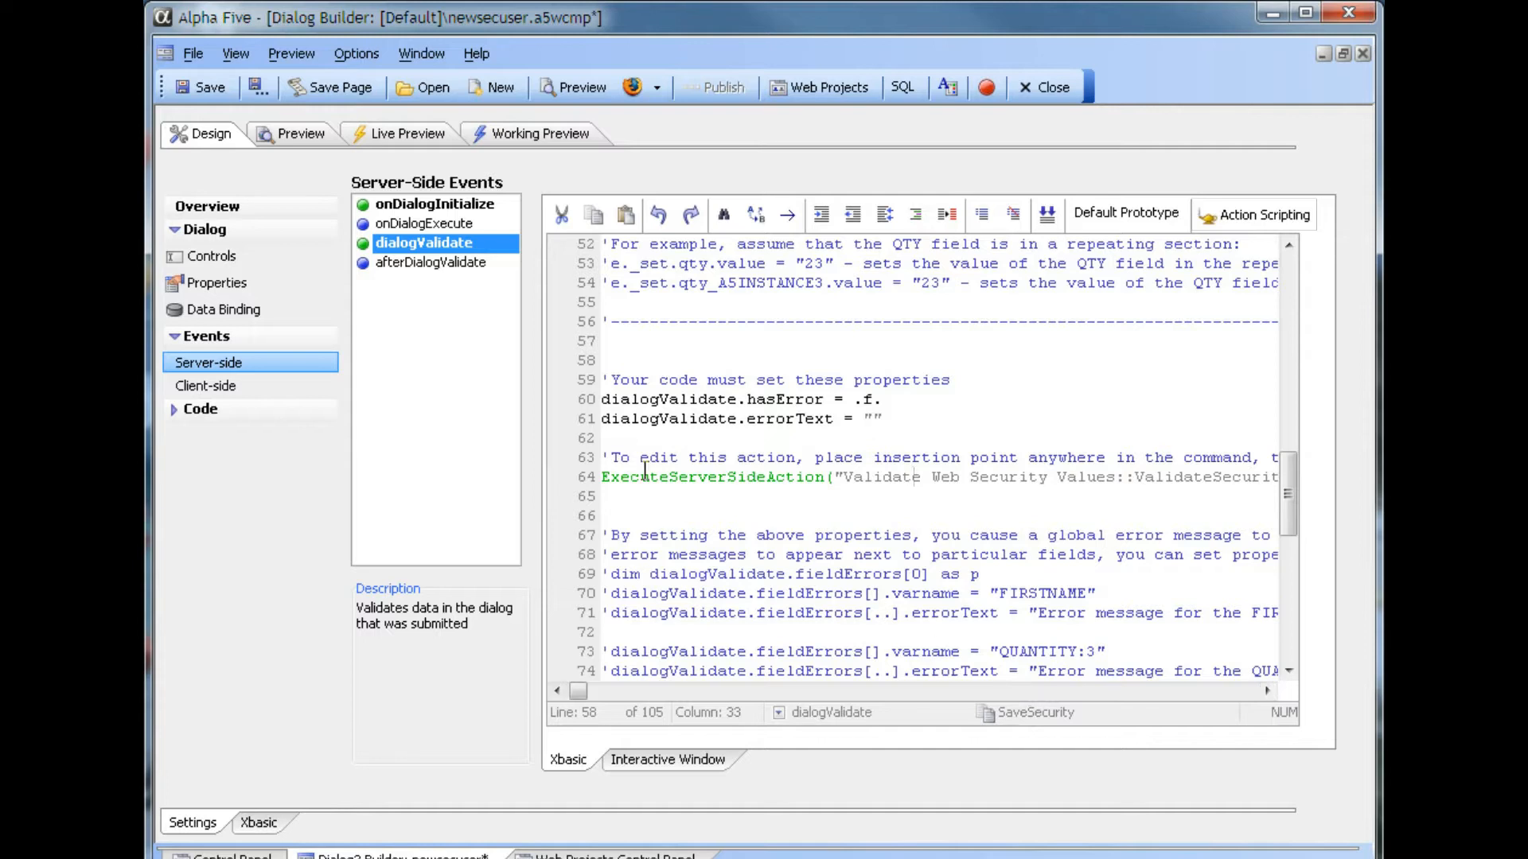
Step: Bring up the server-side actions list for the afterDialogValidate event
click(432, 262)
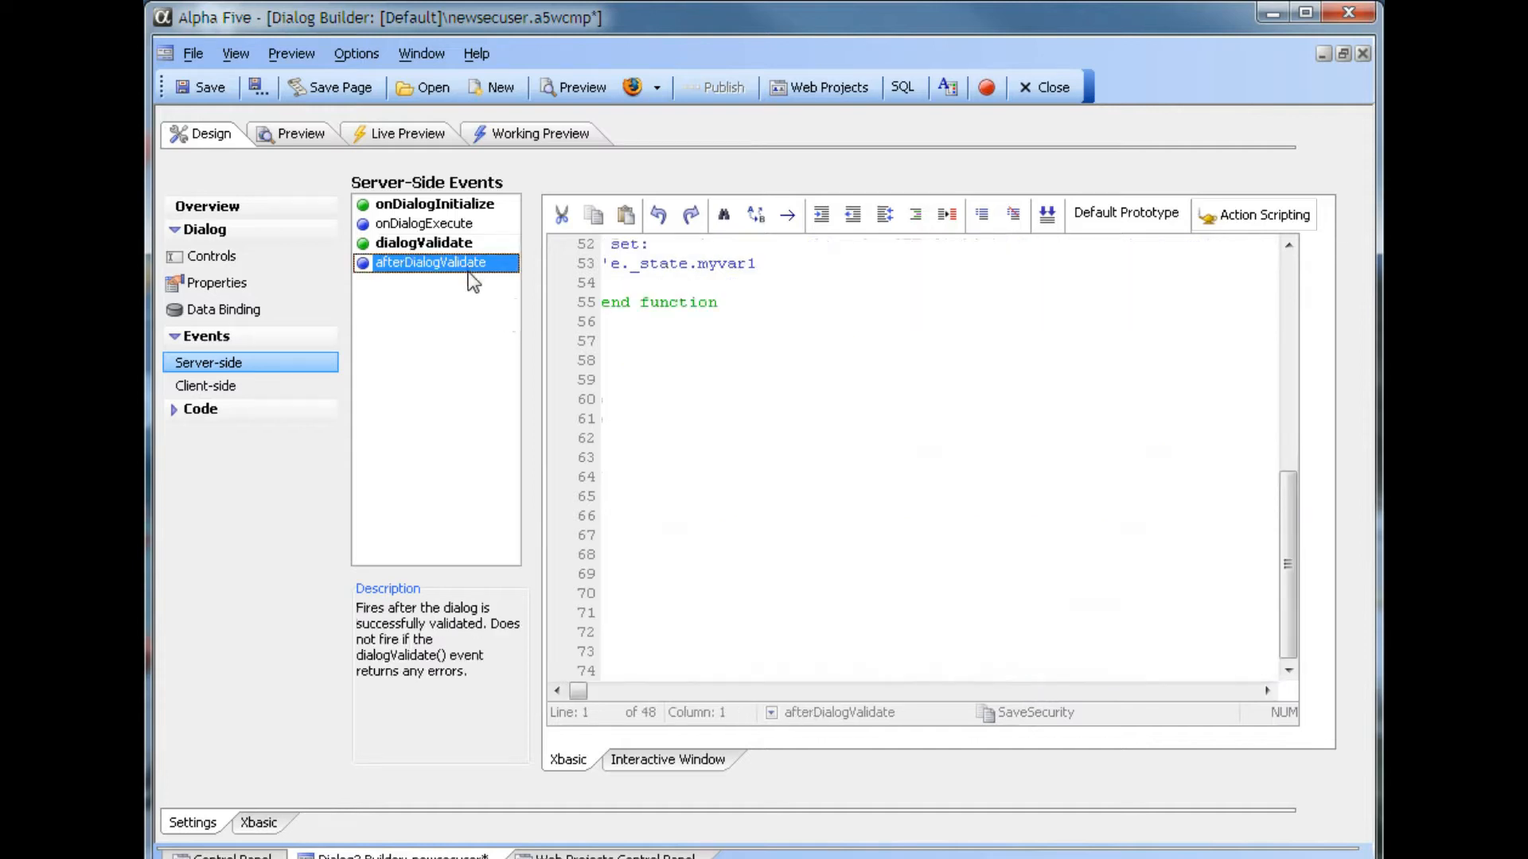
click(797, 303)
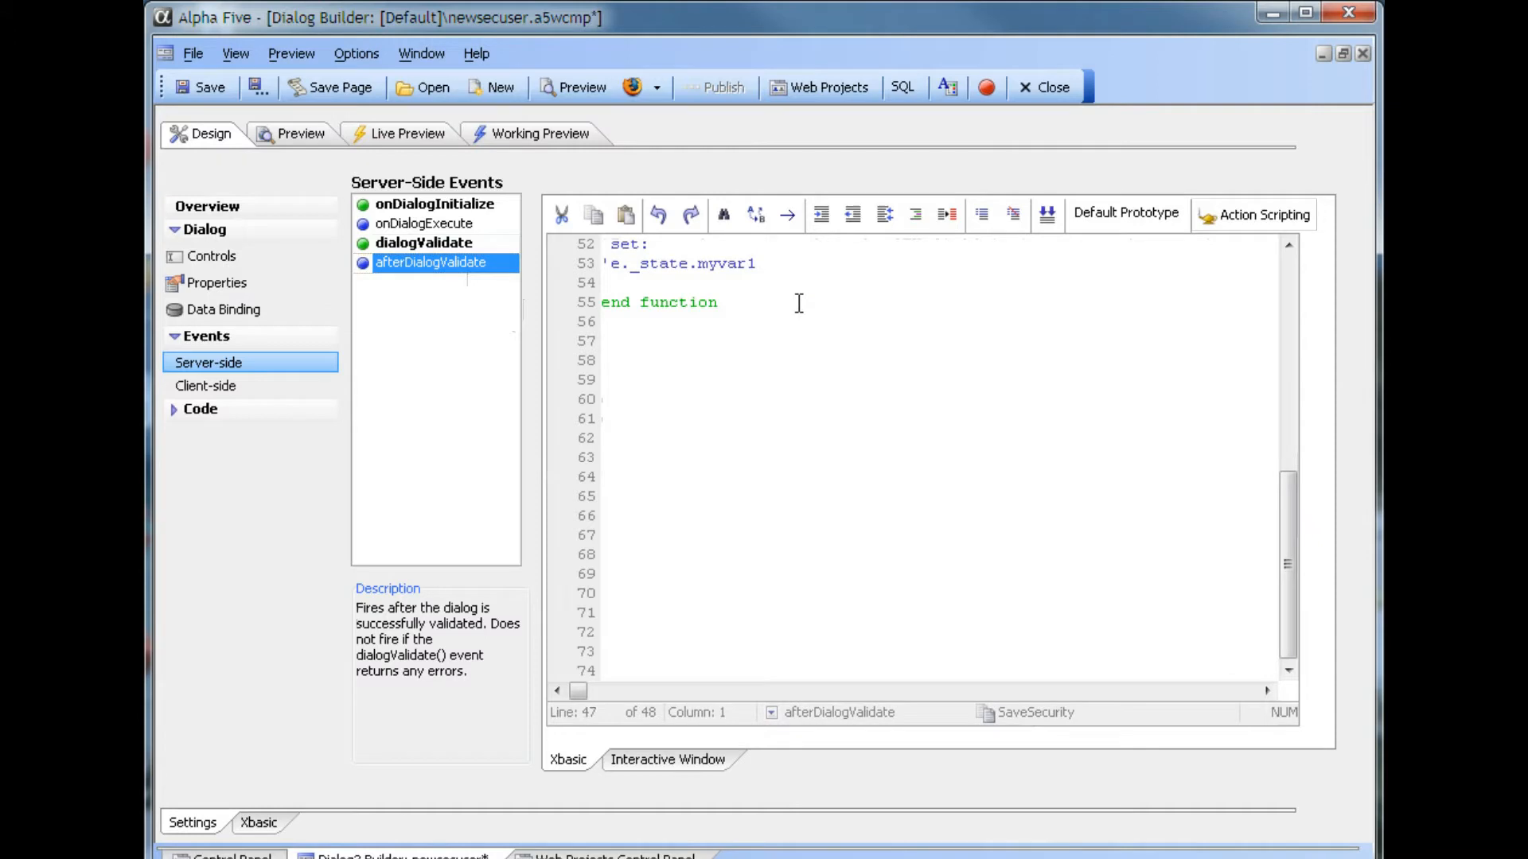
mouse_move(1138, 373)
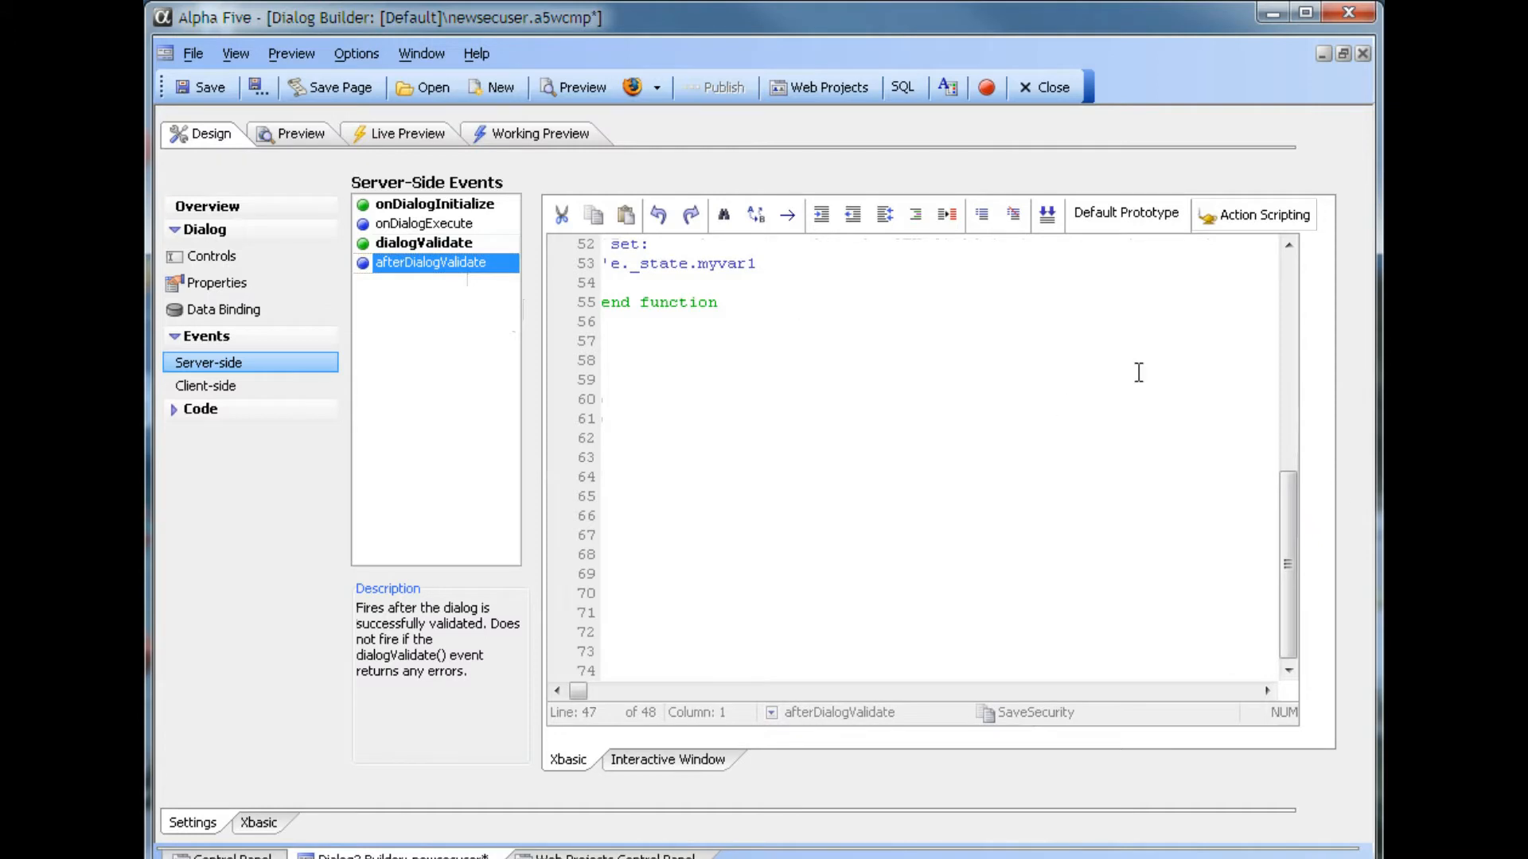
click(1263, 214)
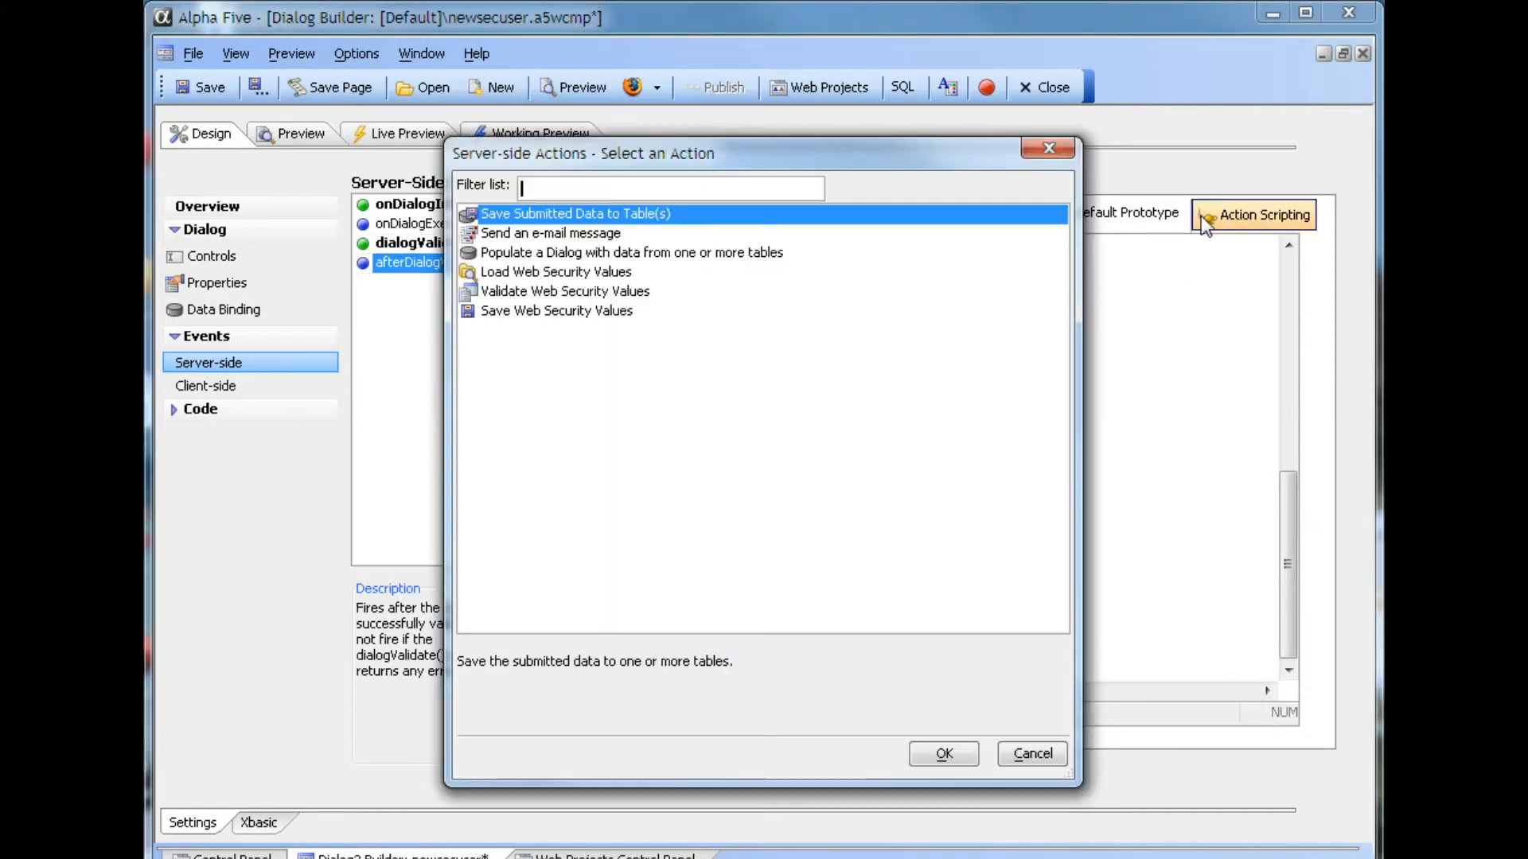
Step: Add a Save Web Security Values action named SaveSecurity to afterDialogValidate
click(556, 311)
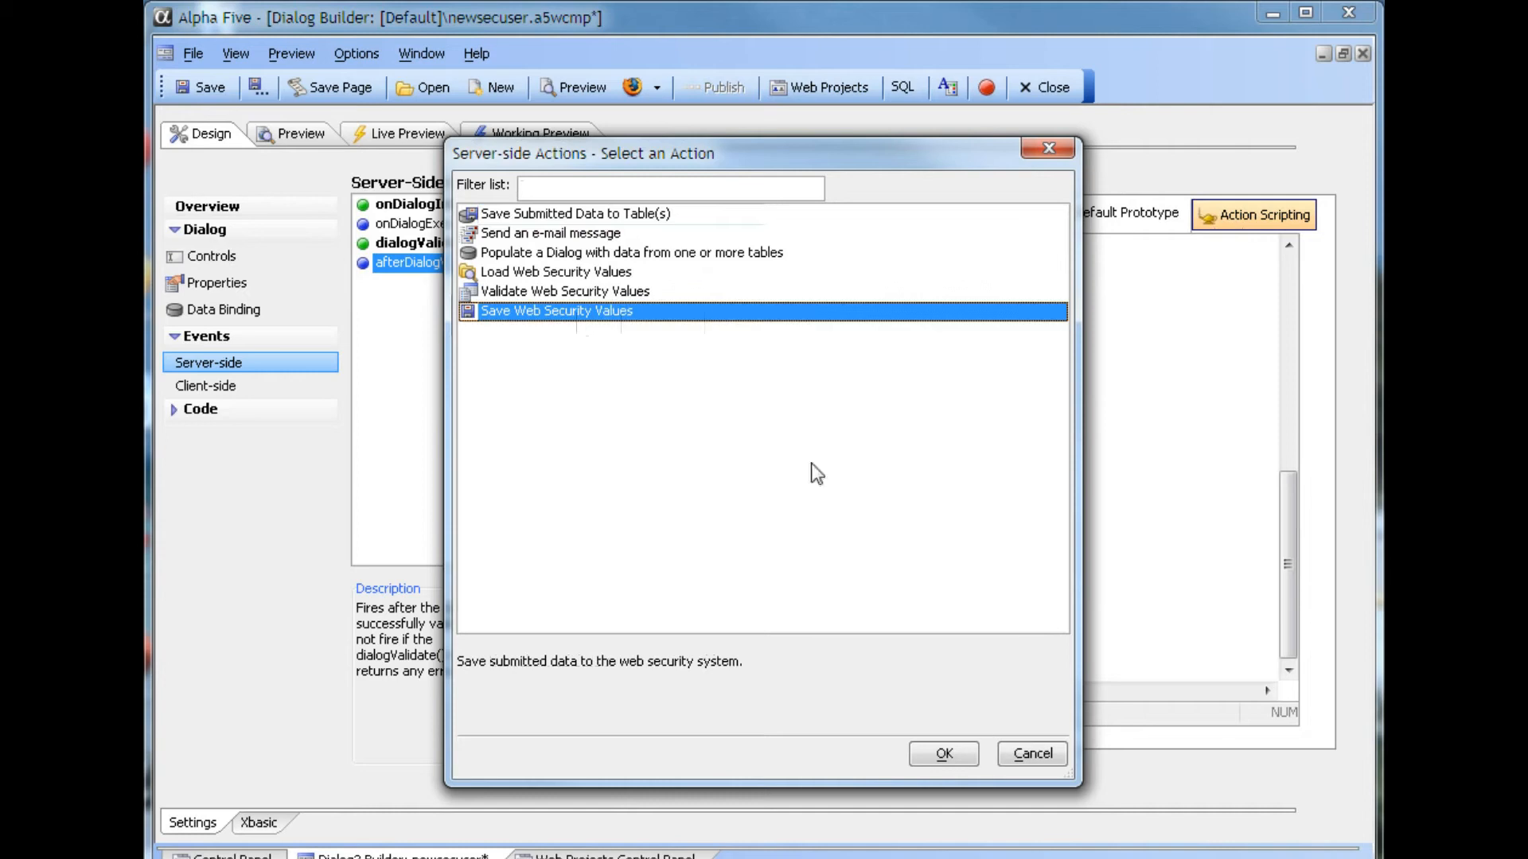
click(940, 753)
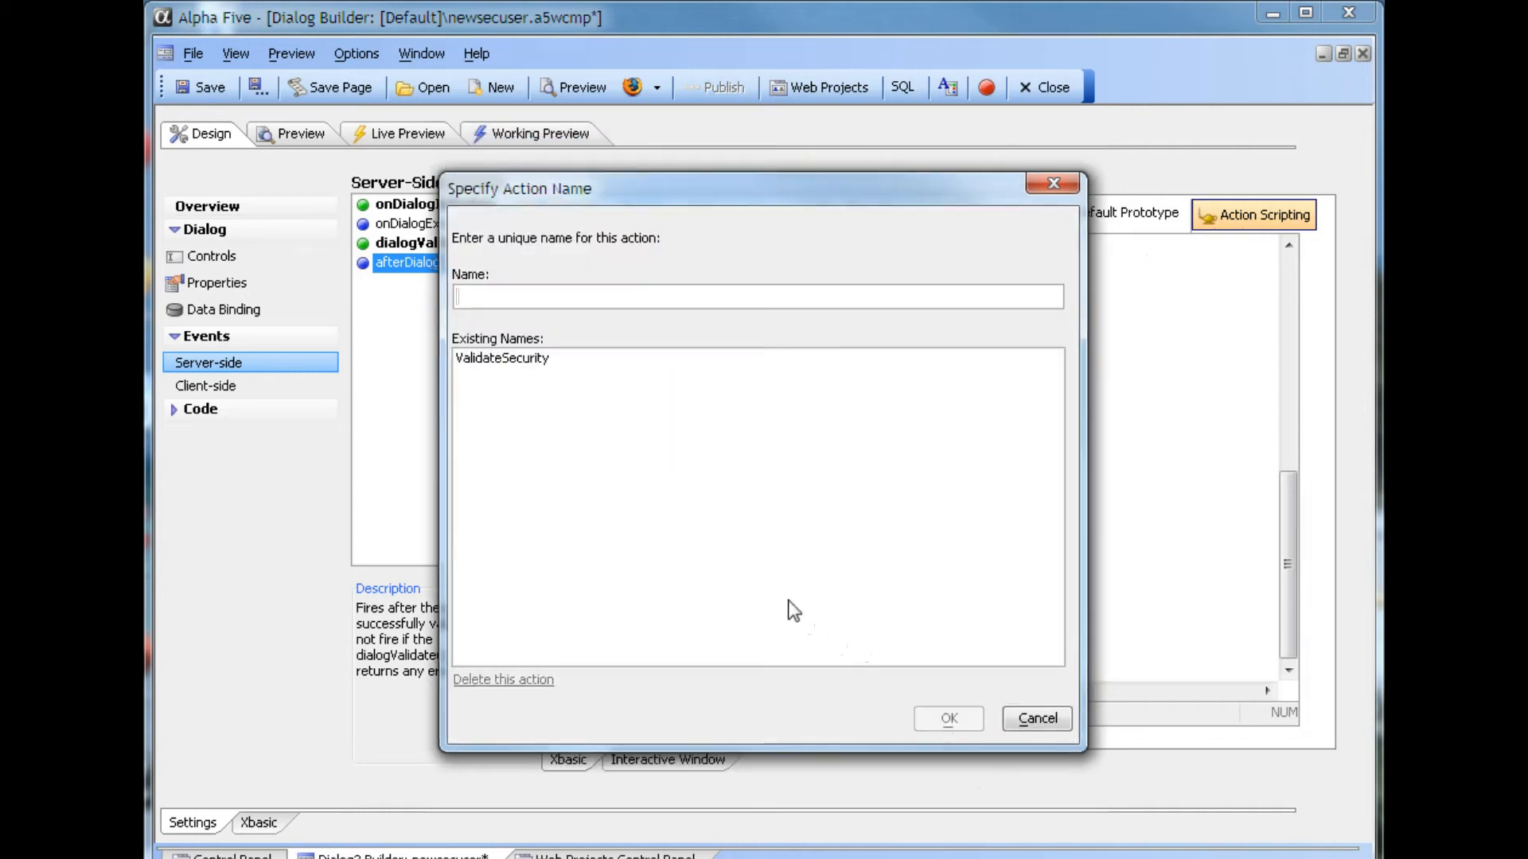
text(SaveSecurity)
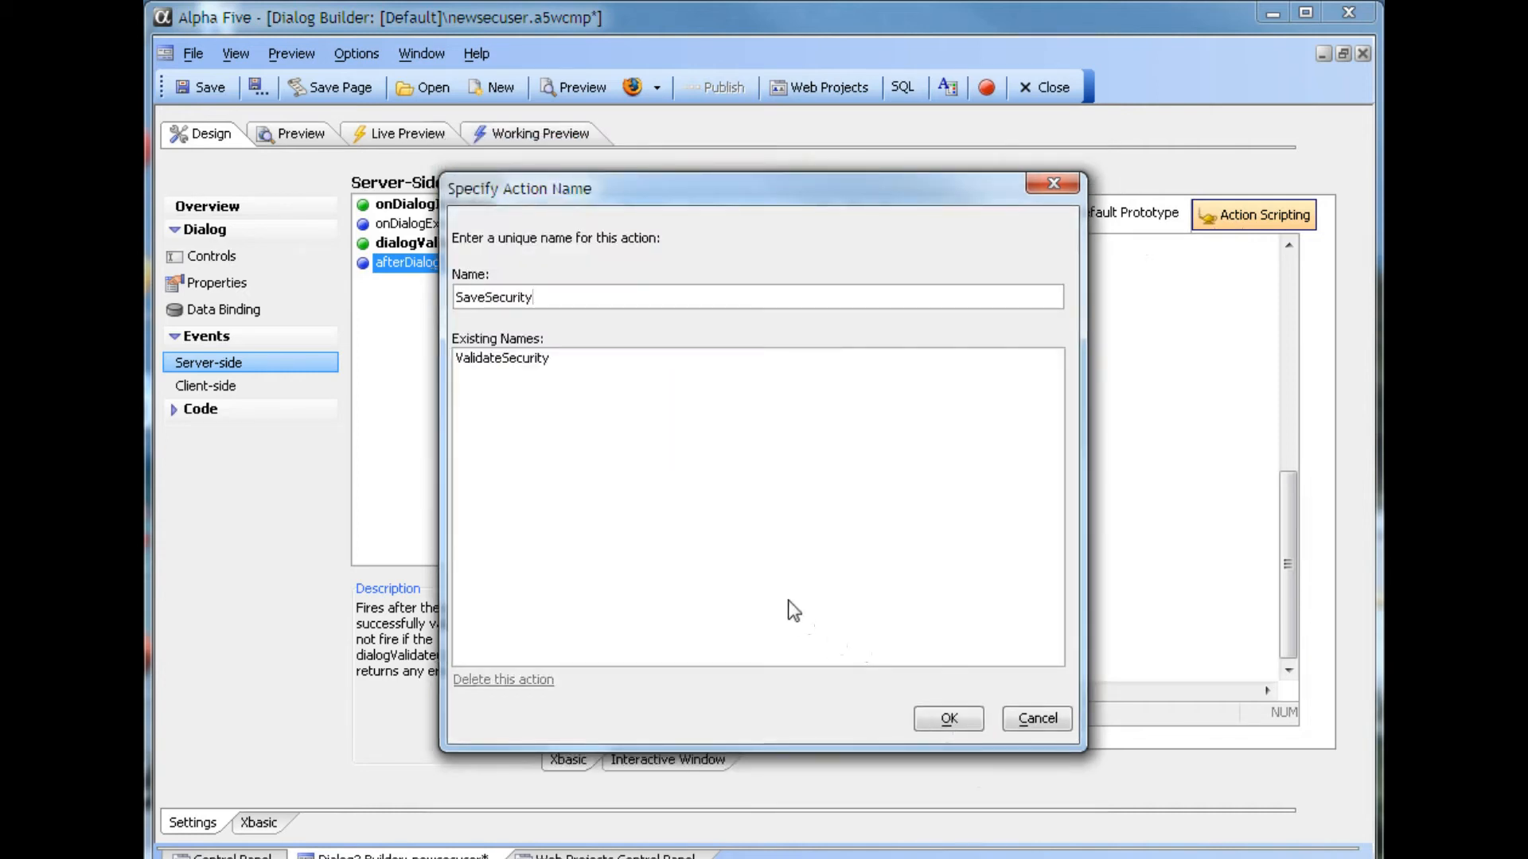
click(946, 717)
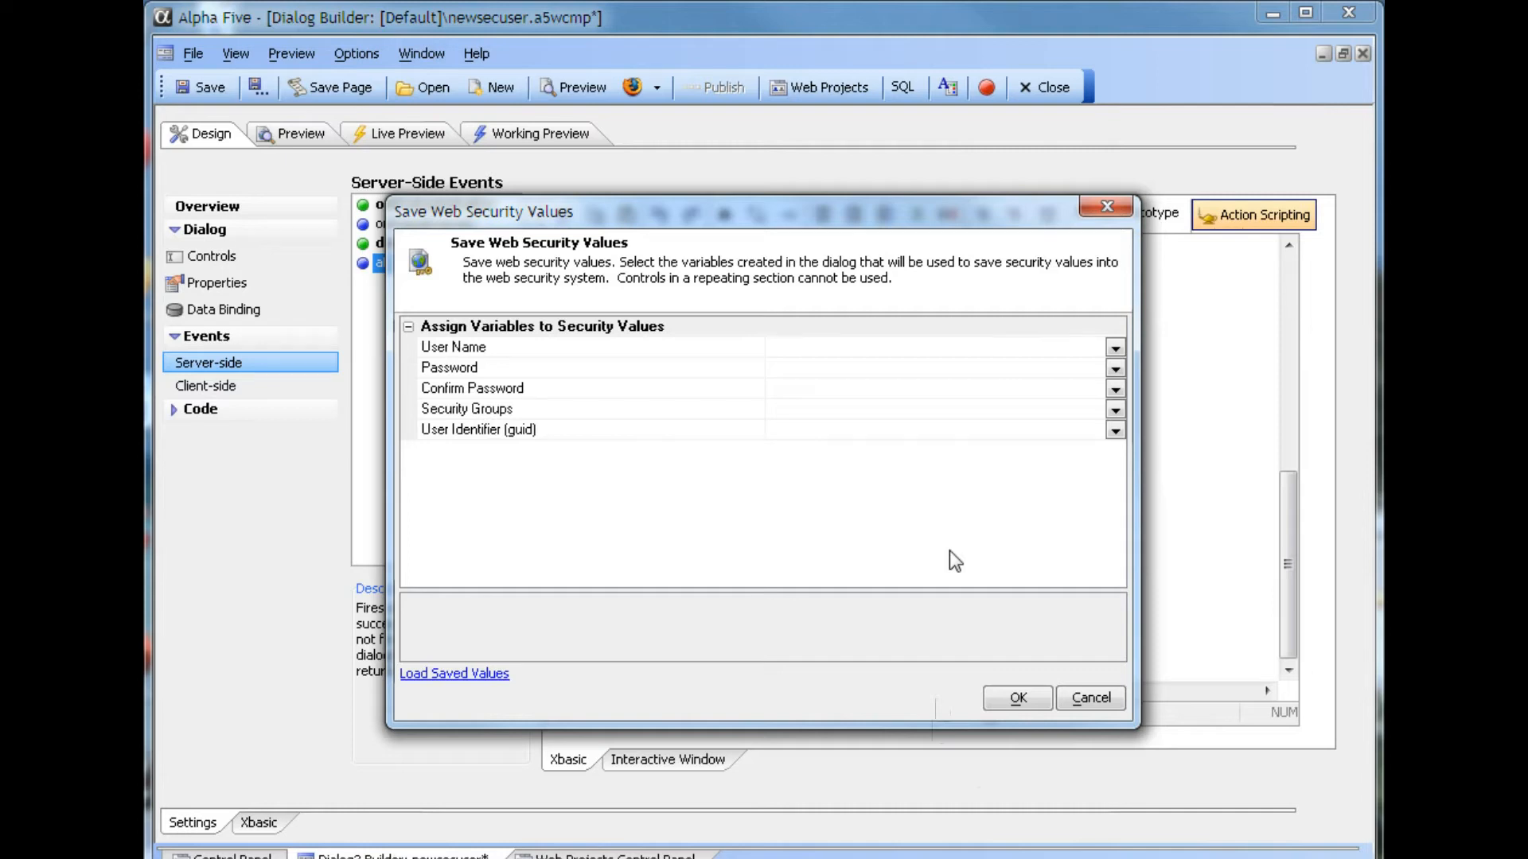
mouse_move(899, 640)
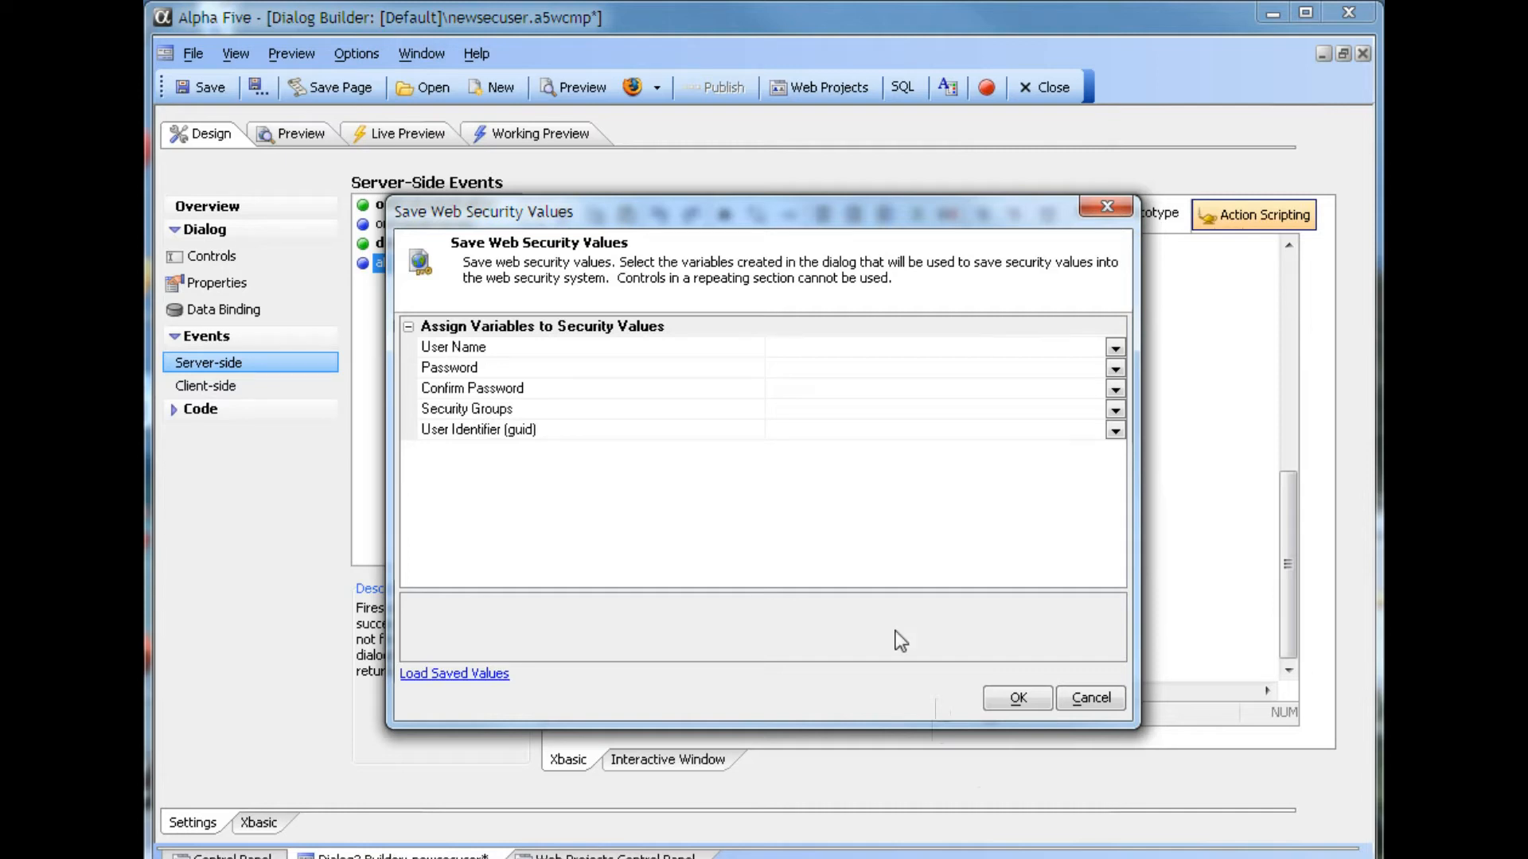
Step: Load the saved assignments mapping UserName, passwords, UserRoles and UserGuid, and confirm them
click(454, 673)
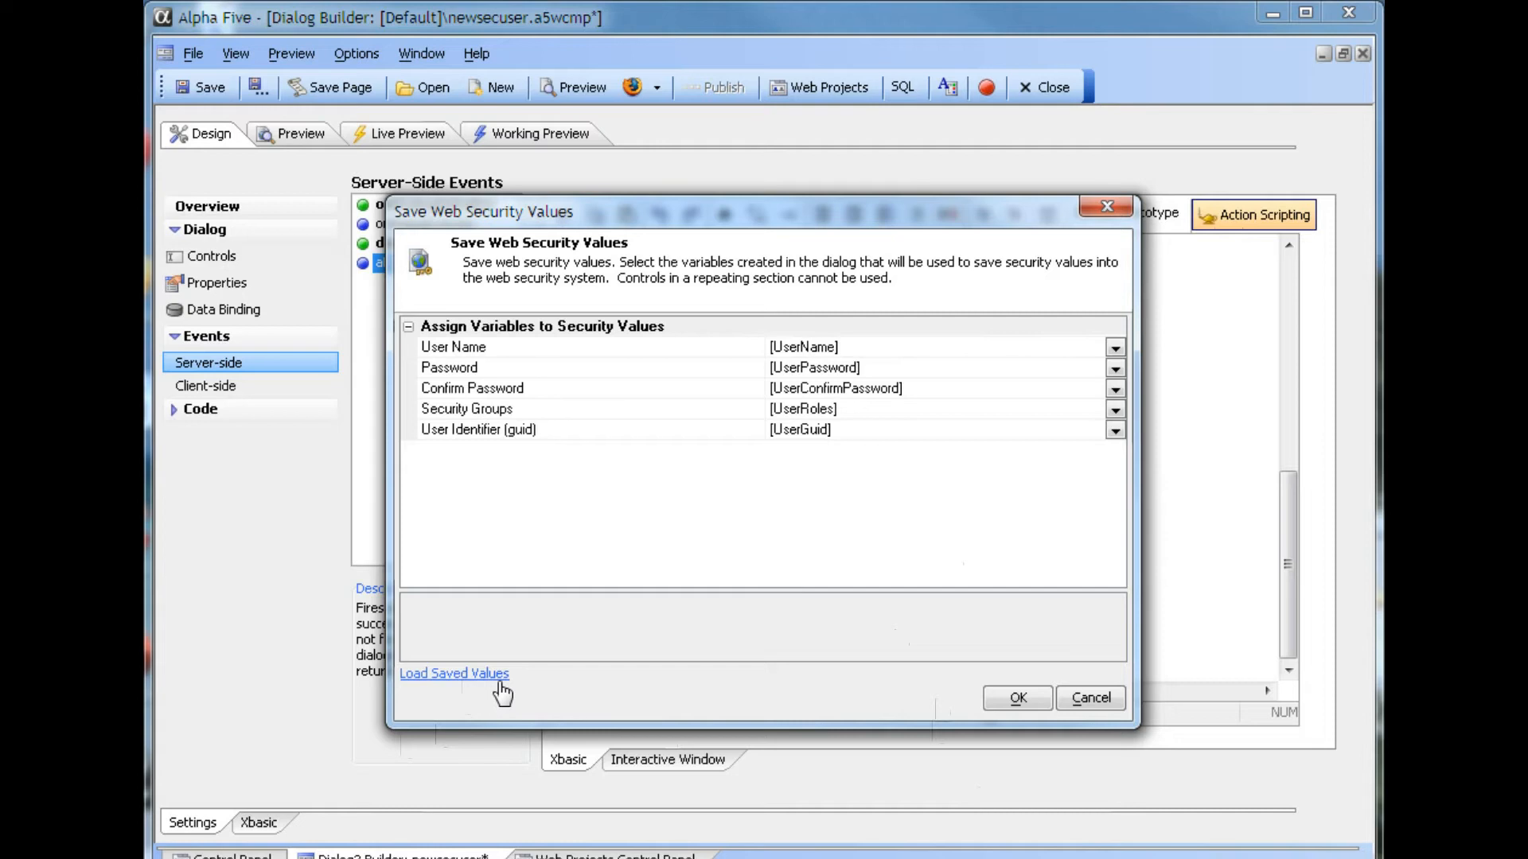
mouse_move(988, 713)
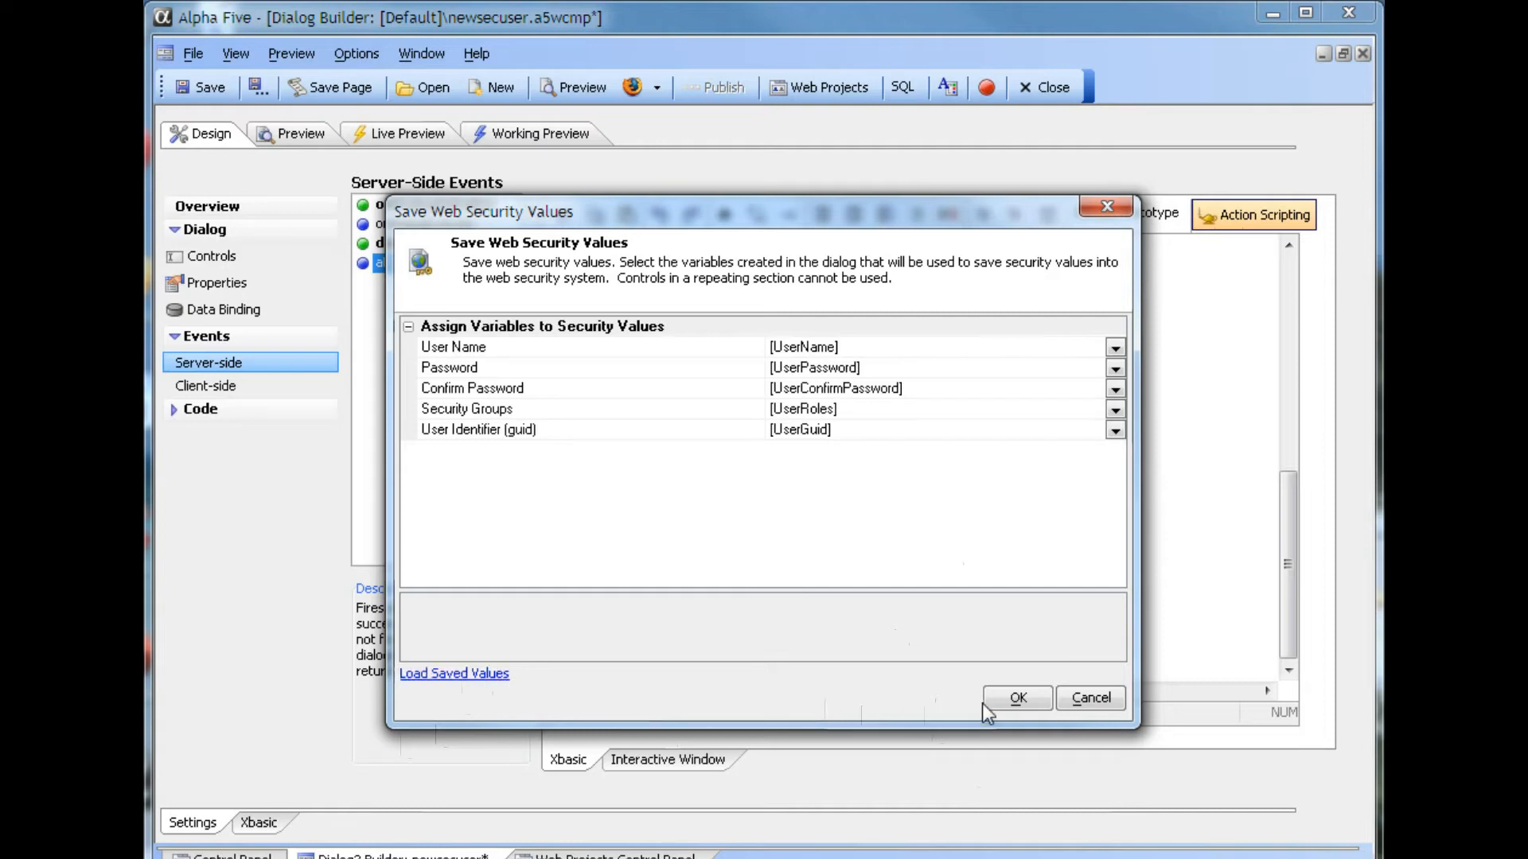
click(1016, 697)
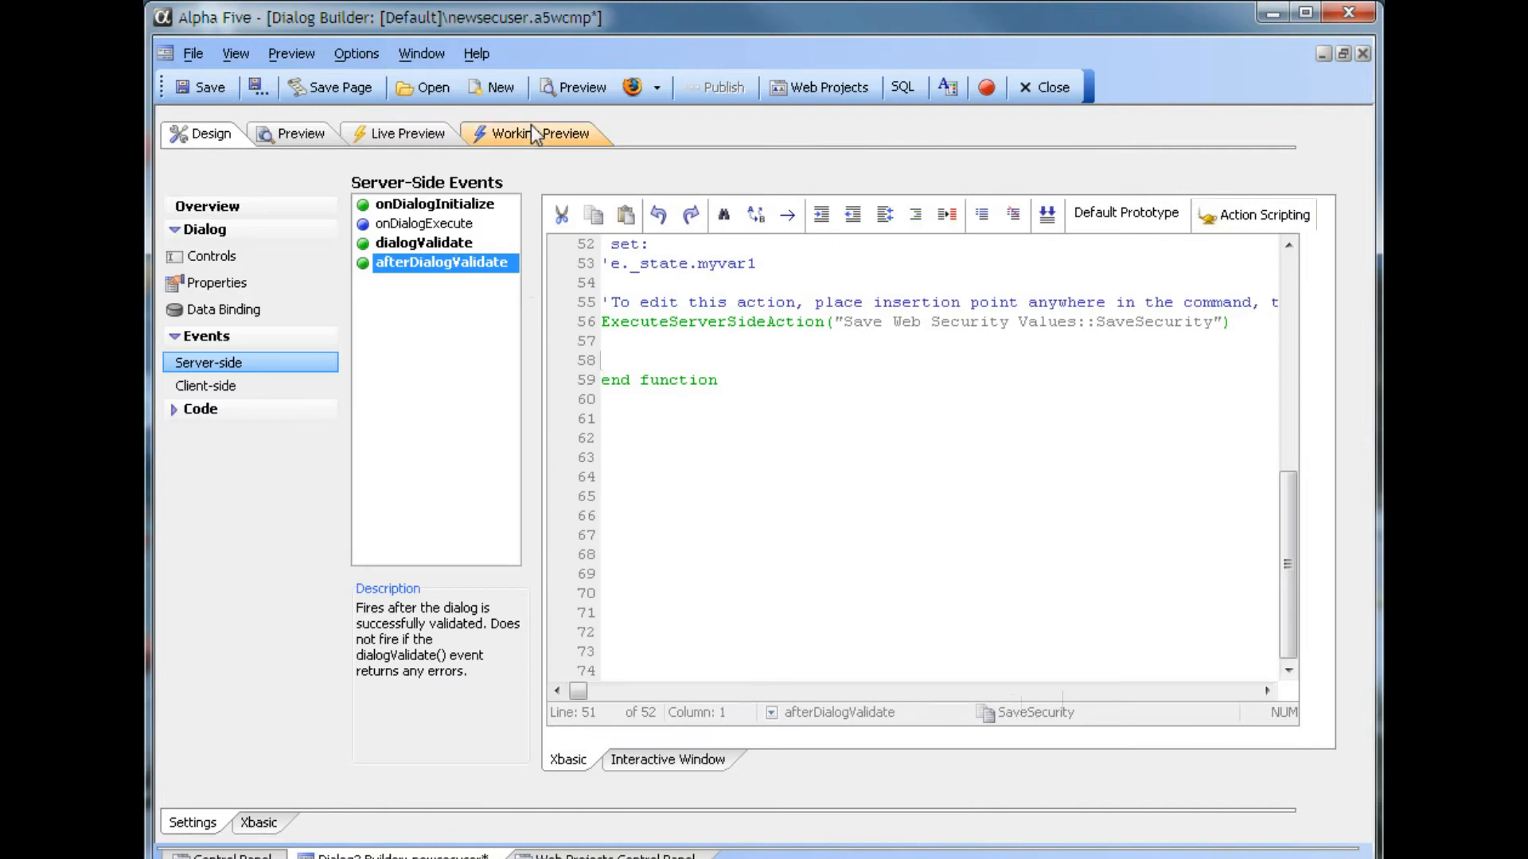
Step: Run the Register form in Working Preview, enter 'john jon' with a password, and submit it
click(537, 134)
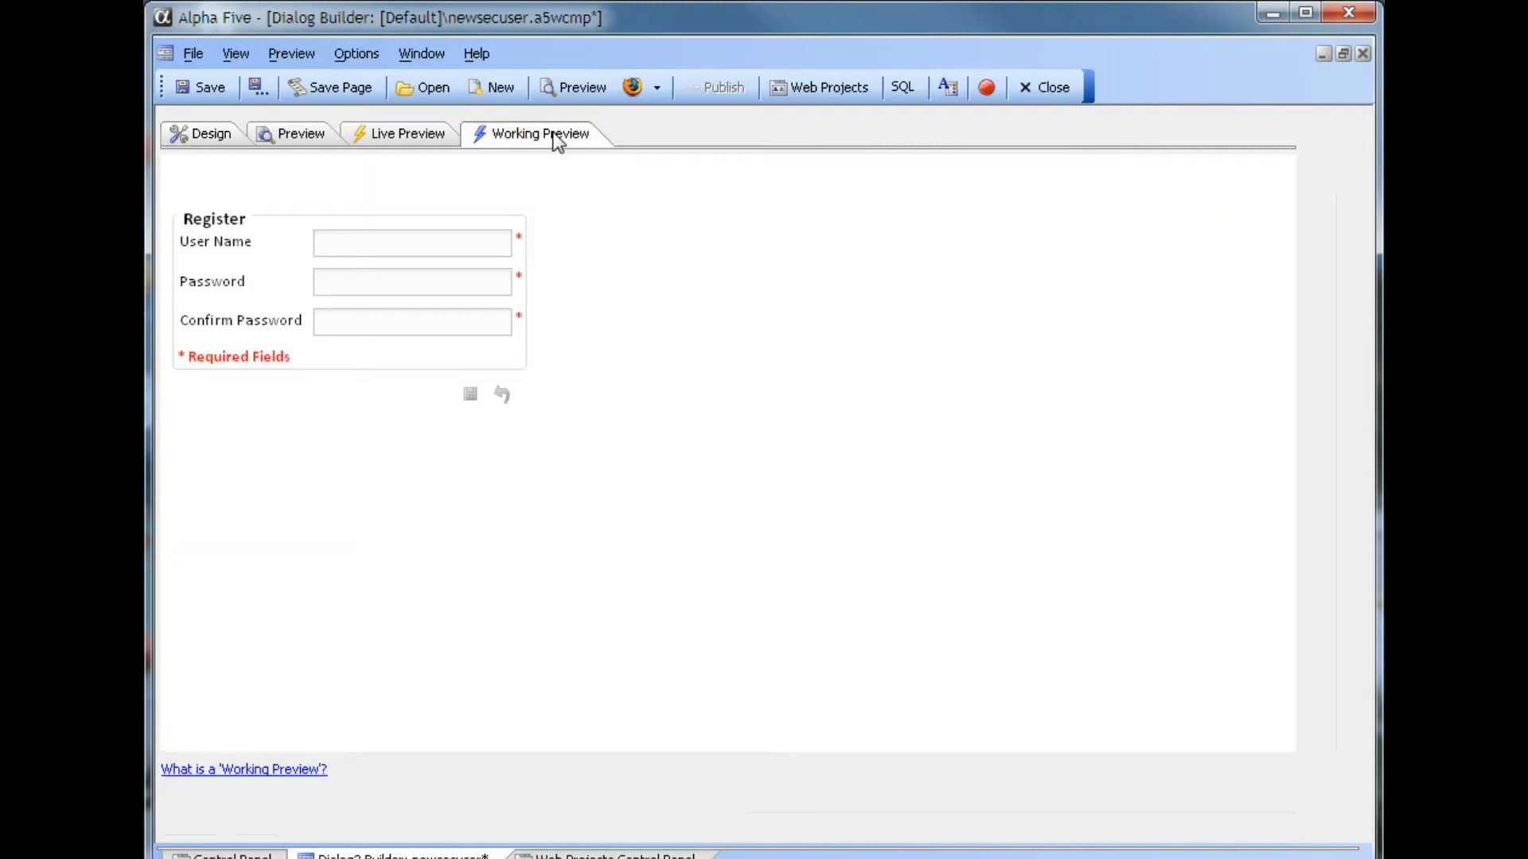
mouse_move(628, 291)
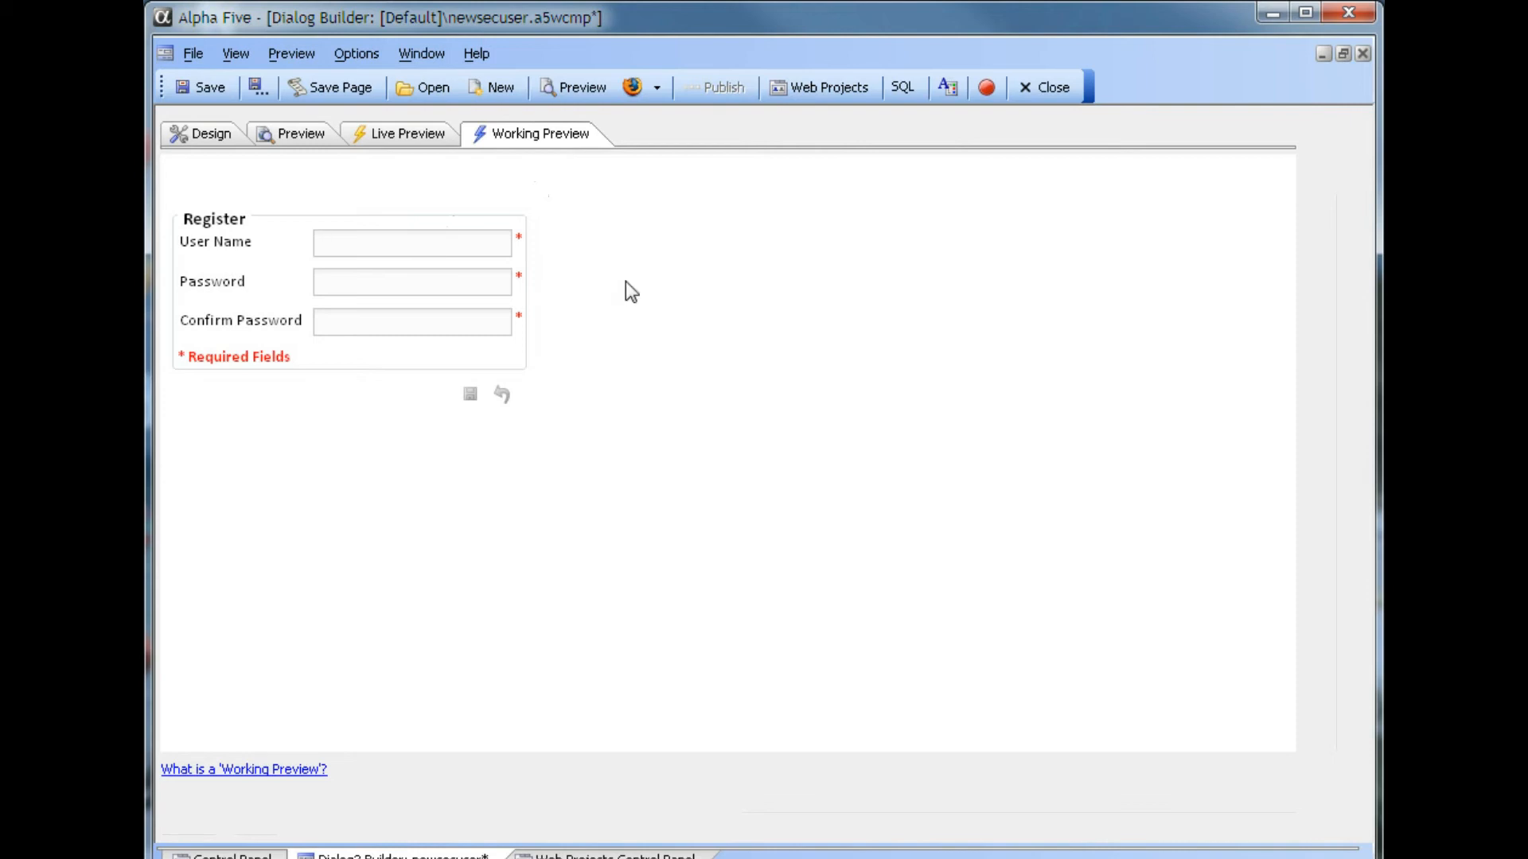
text(john jones)
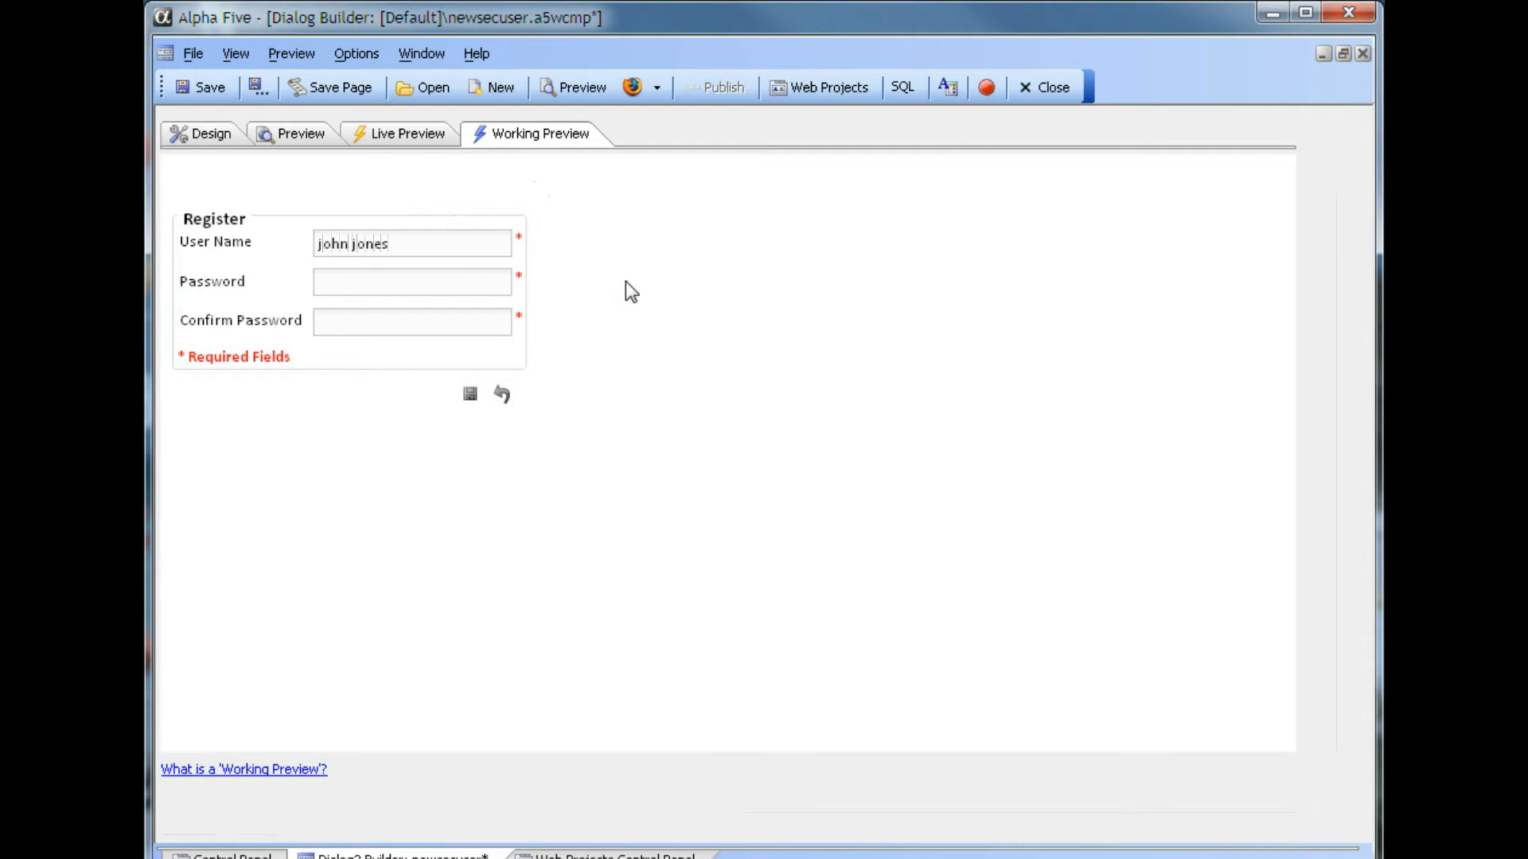
click(411, 282)
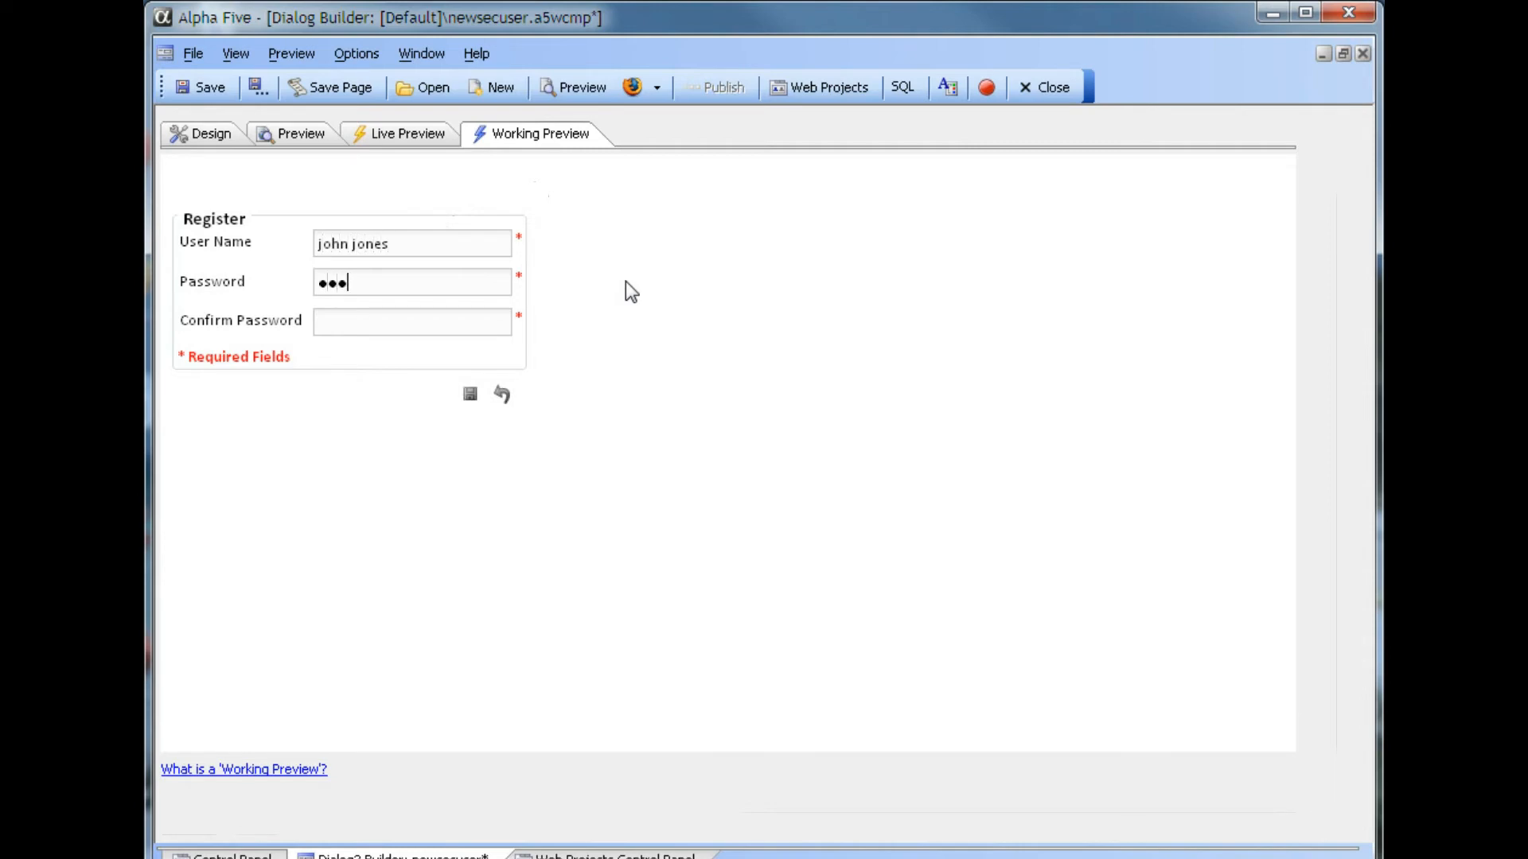
text(••)
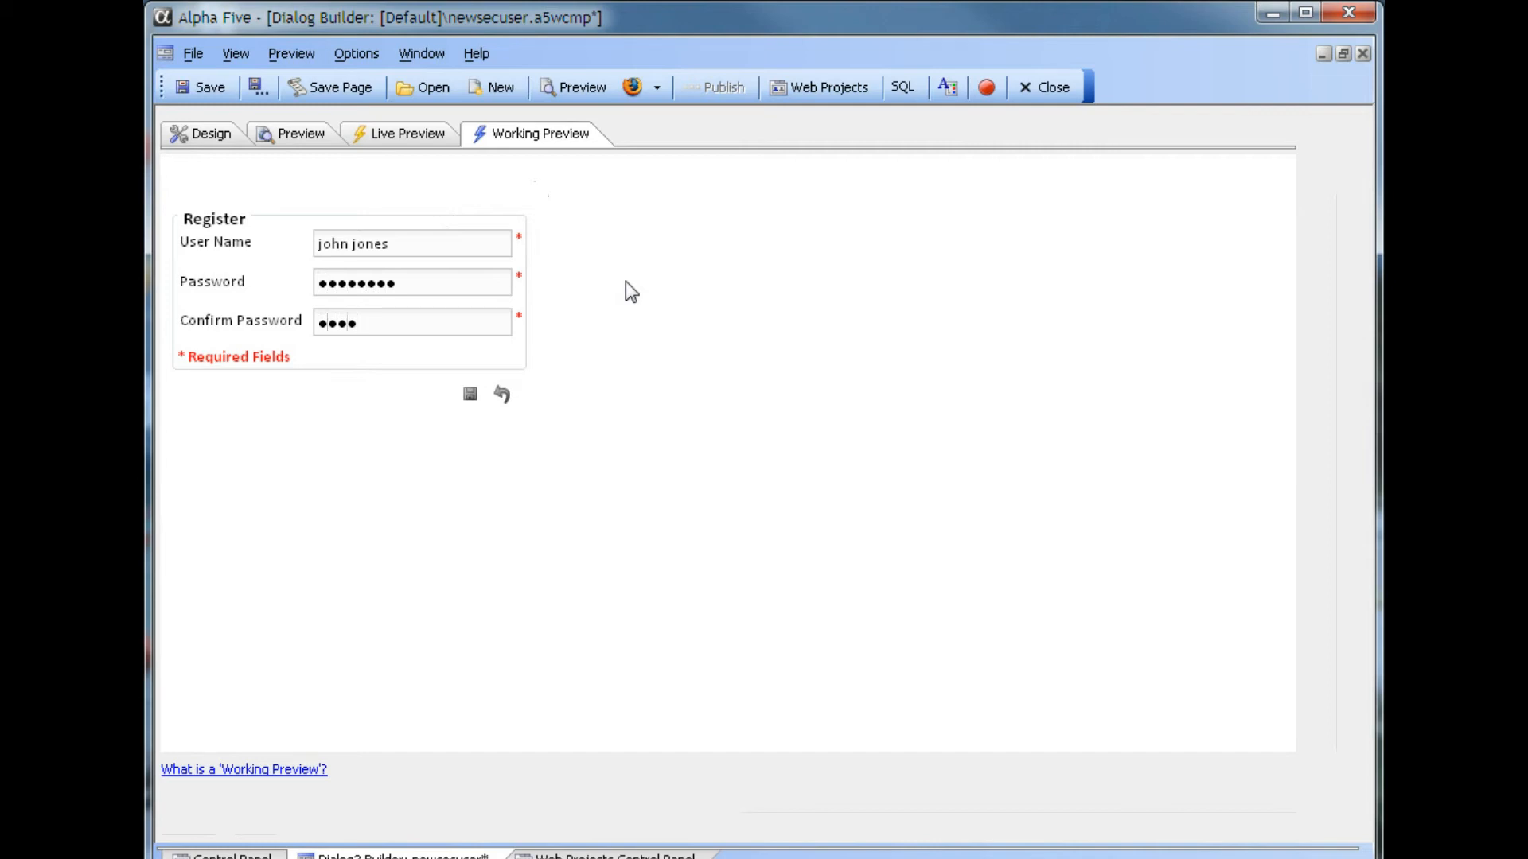
click(410, 322)
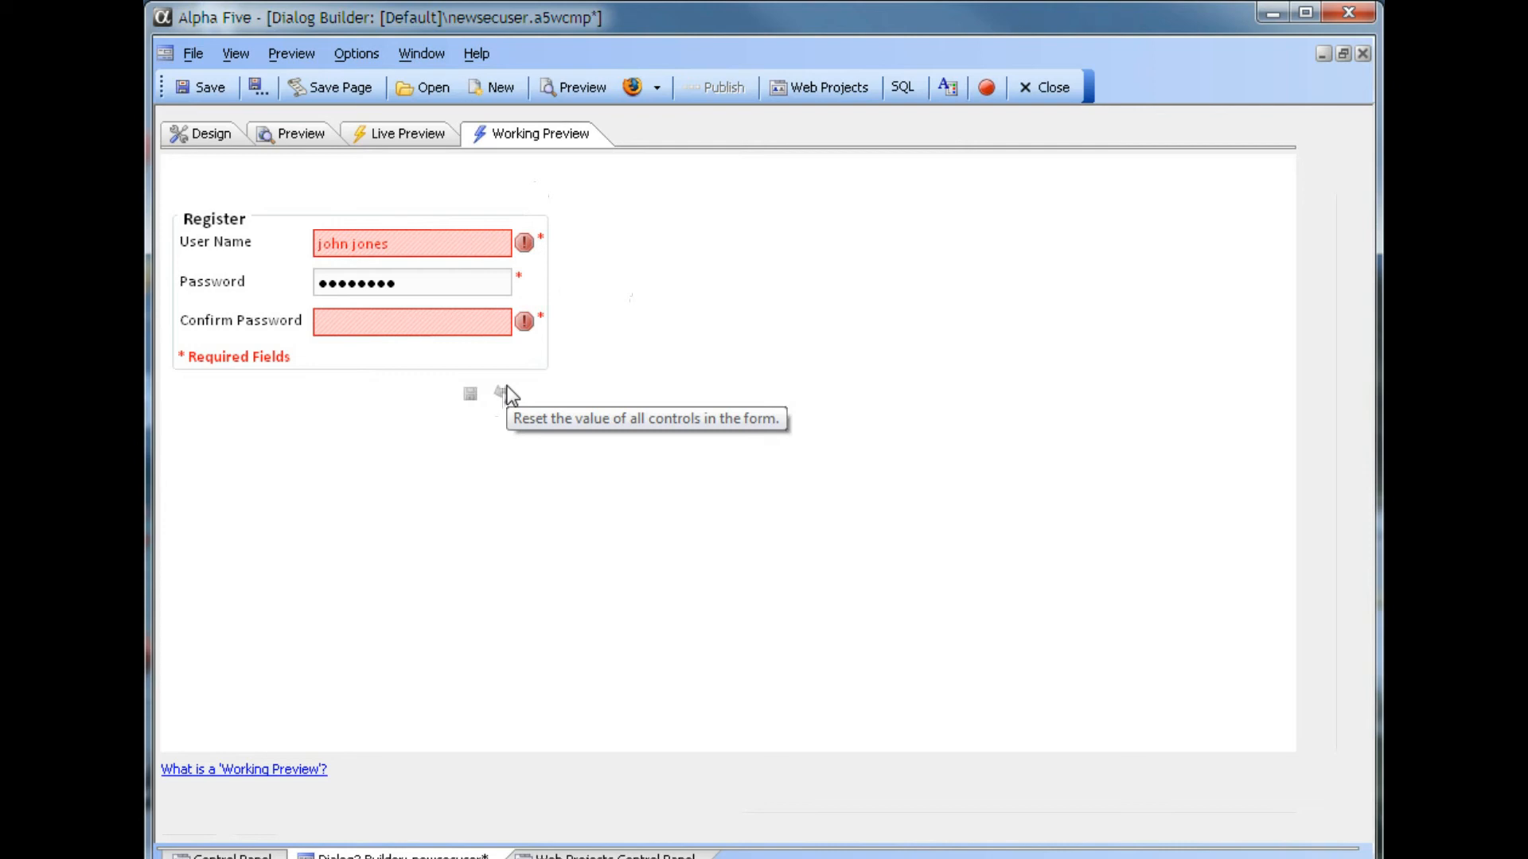
mouse_move(355, 217)
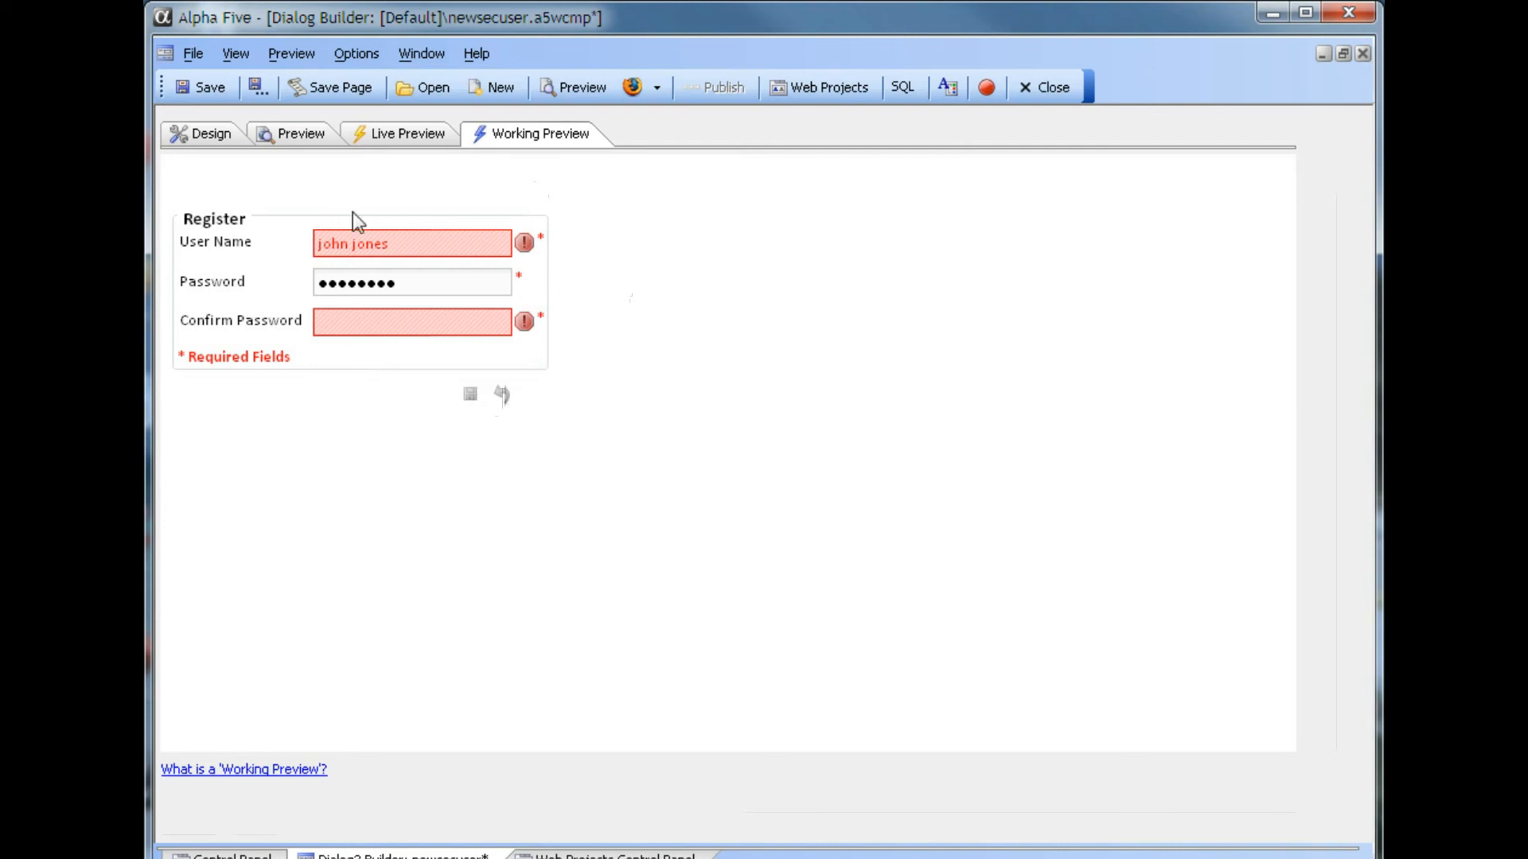
mouse_move(523, 242)
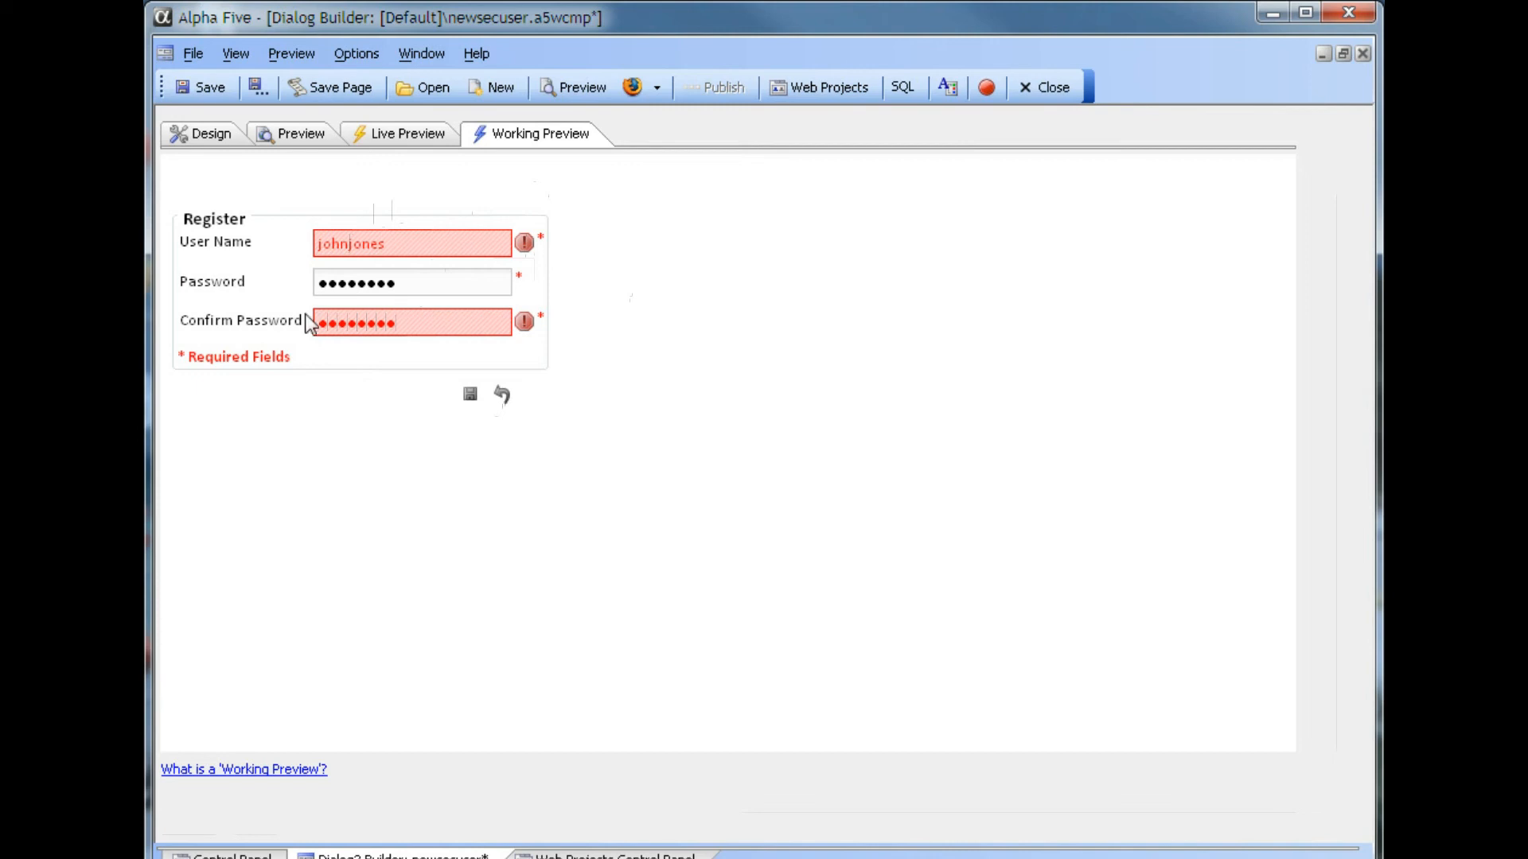
mouse_move(468, 392)
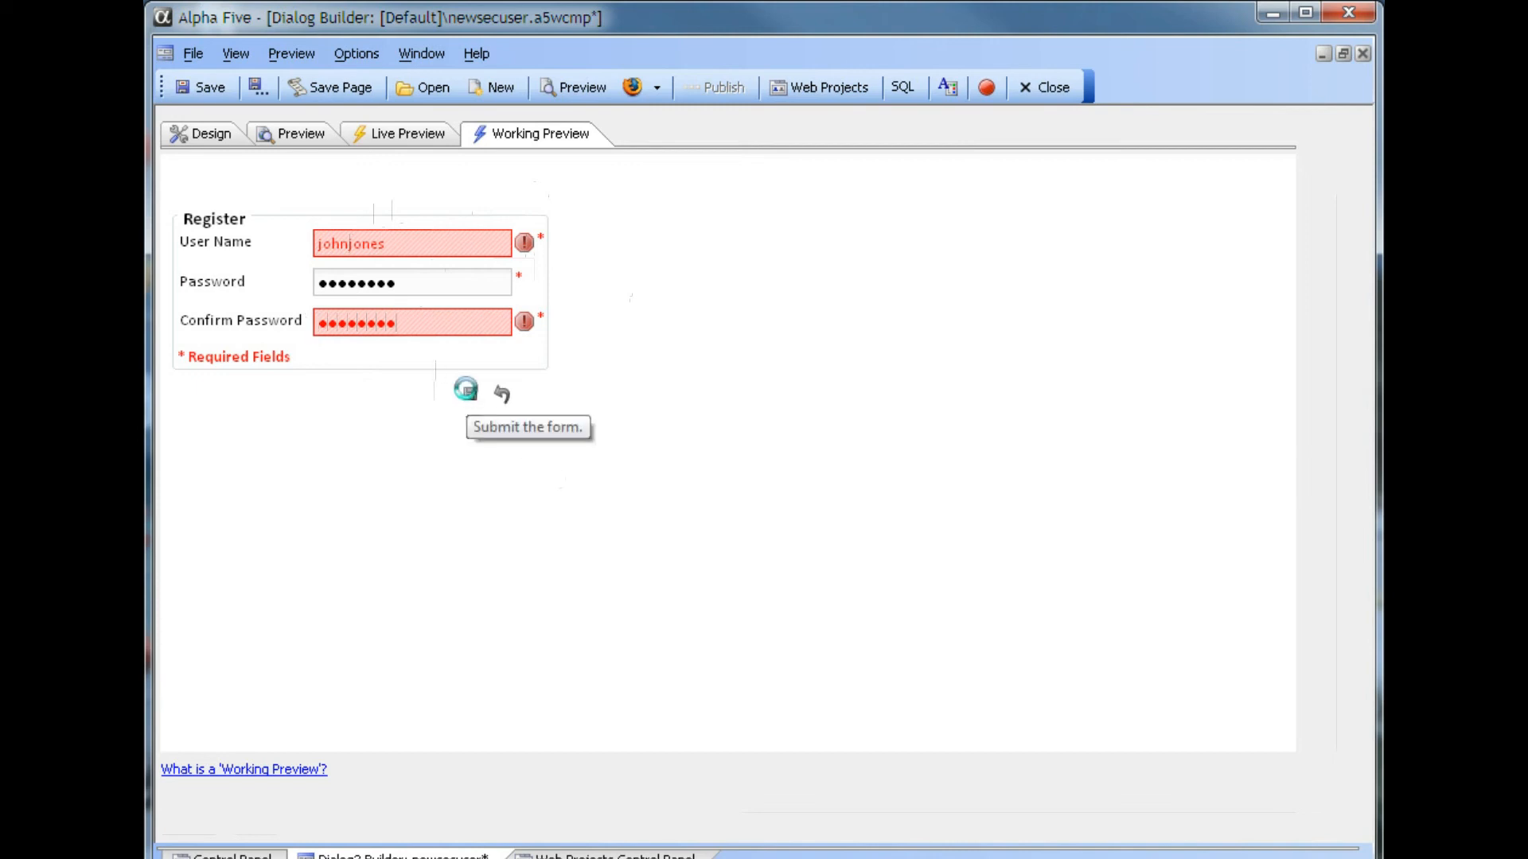